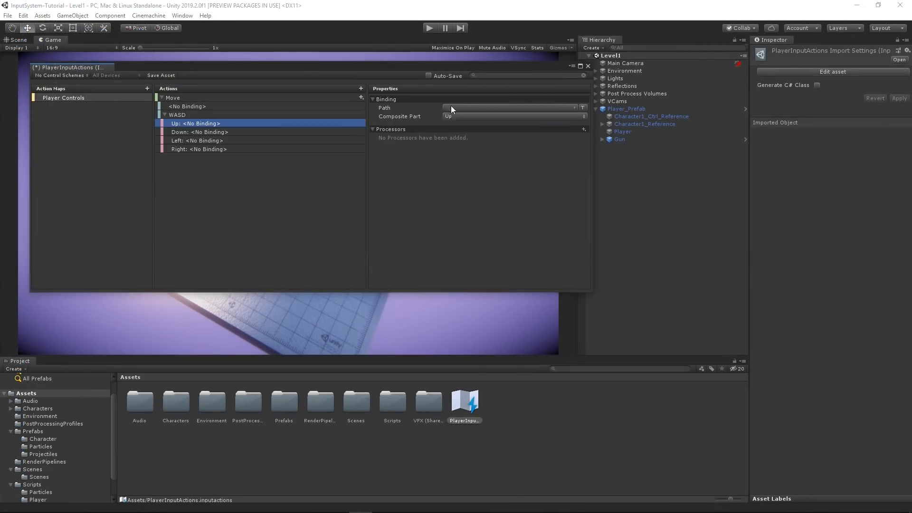
Bind the W key to the WASD Up part and close the Input Actions editor.
{"action": "left_click", "coordinate": [361, 88]}
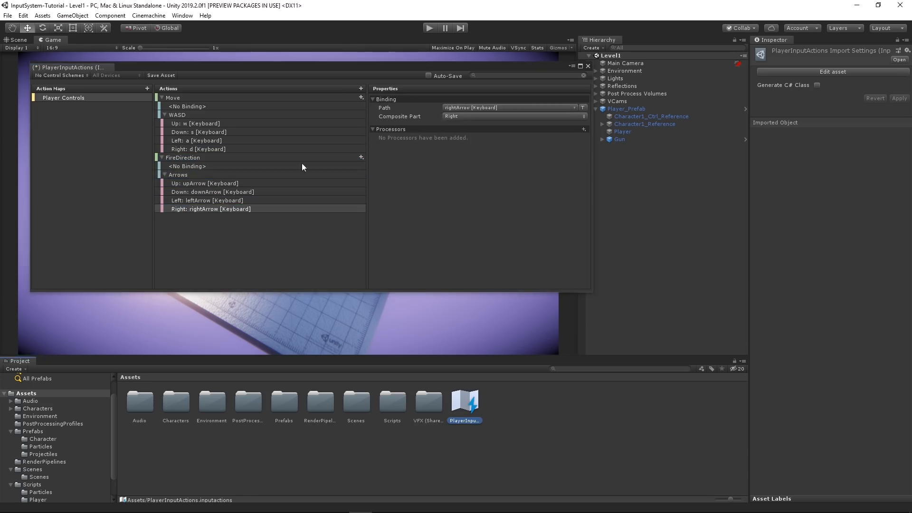
{"action": "left_click", "coordinate": [588, 65]}
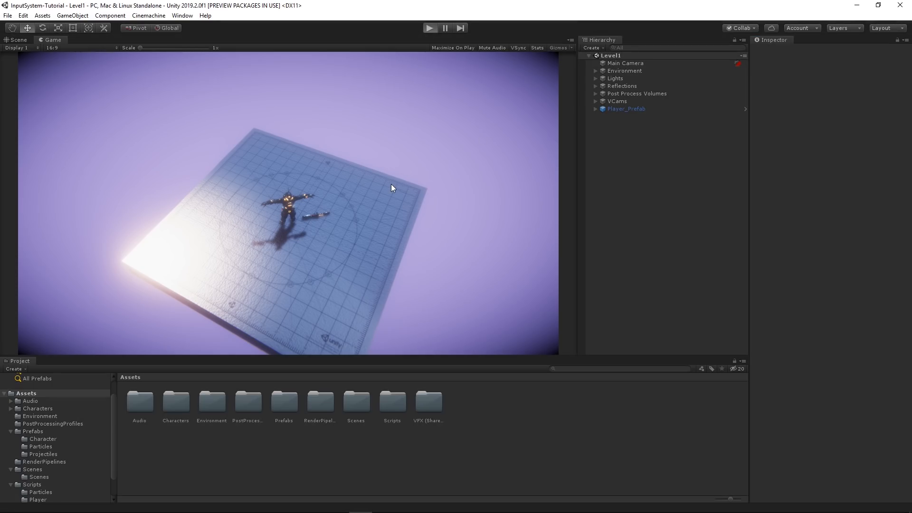
{"action": "left_click", "coordinate": [429, 27]}
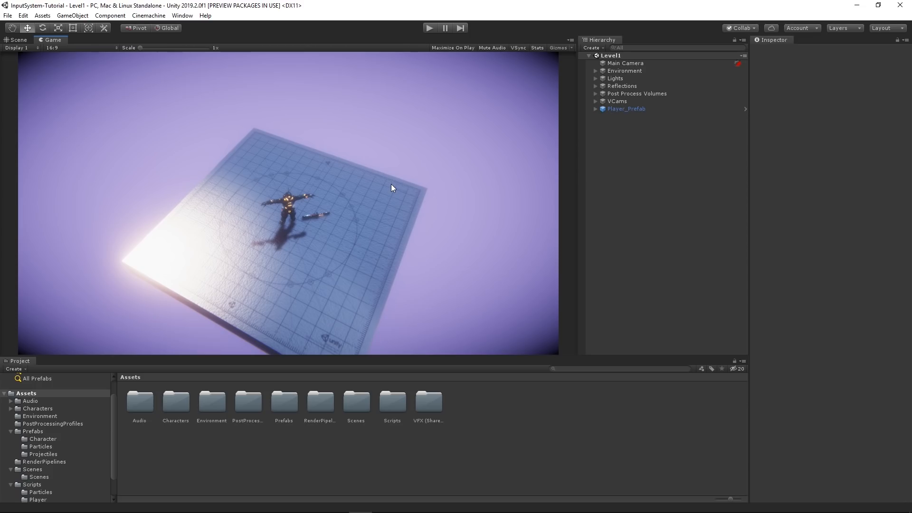
{"action": "mouse_move", "coordinate": [330, 171]}
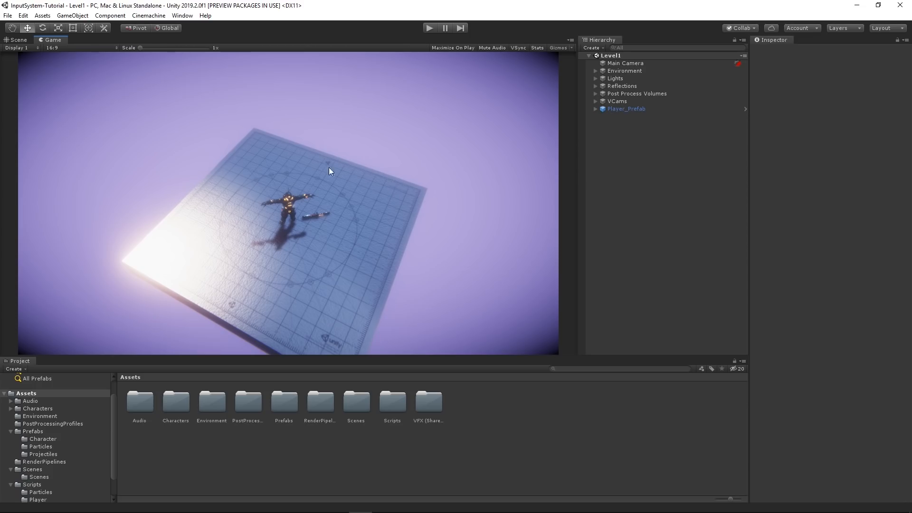
{"action": "left_click", "coordinate": [182, 15]}
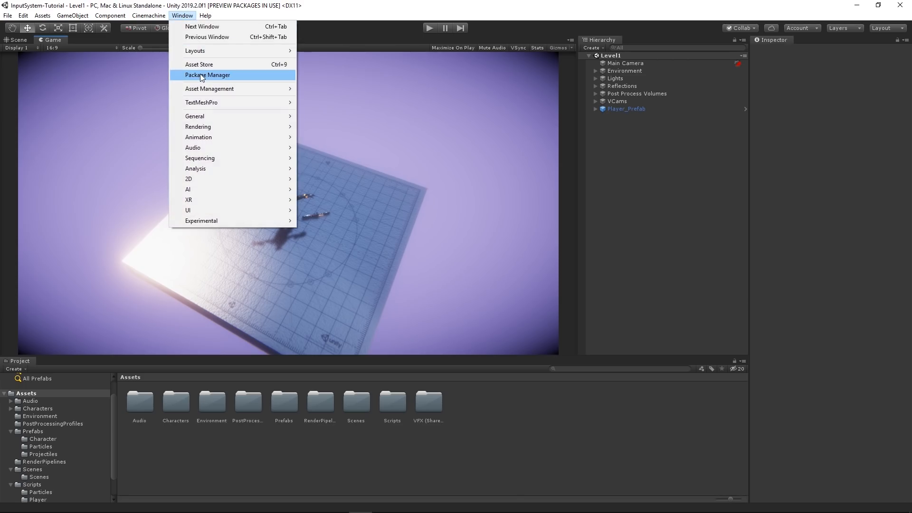
{"action": "left_click", "coordinate": [207, 75]}
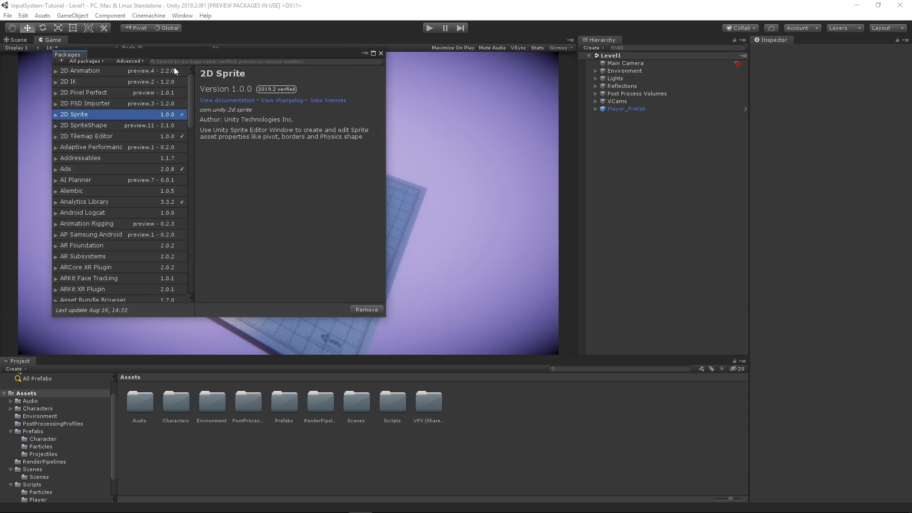
{"action": "left_click", "coordinate": [83, 61]}
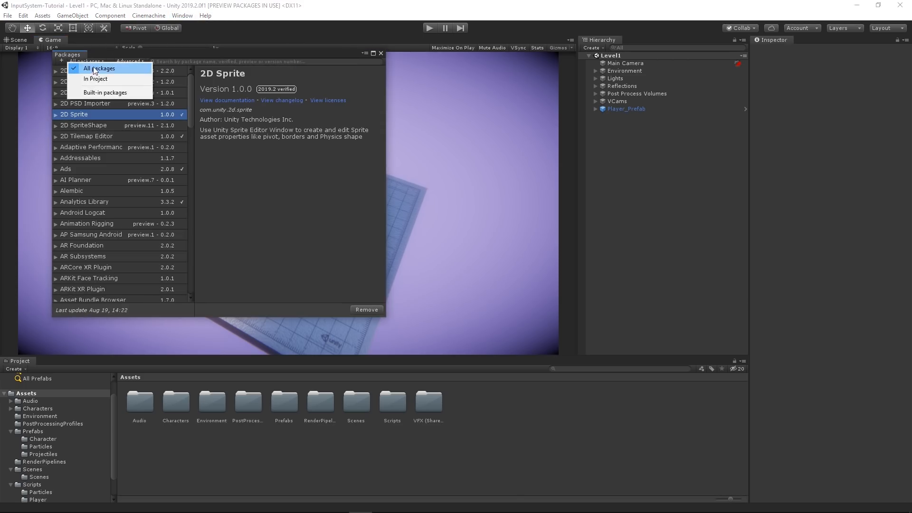
{"action": "left_click", "coordinate": [130, 61]}
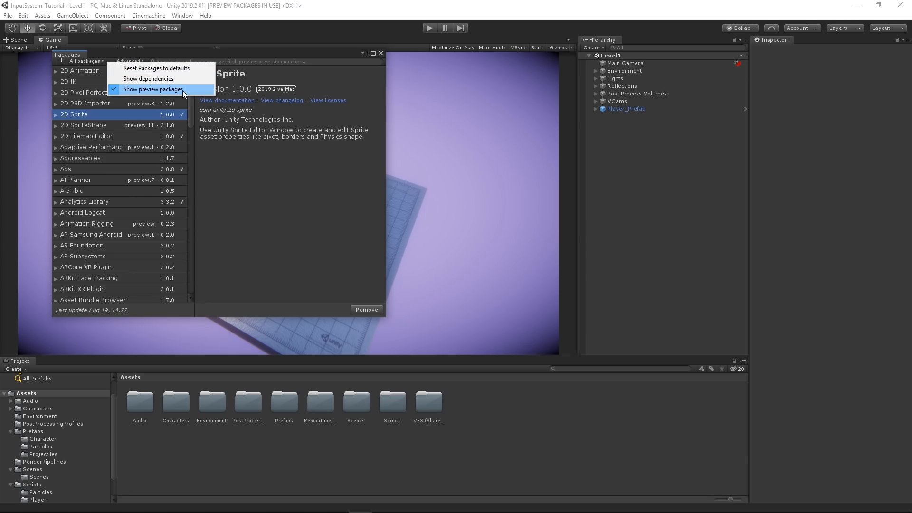
{"action": "left_click", "coordinate": [154, 89]}
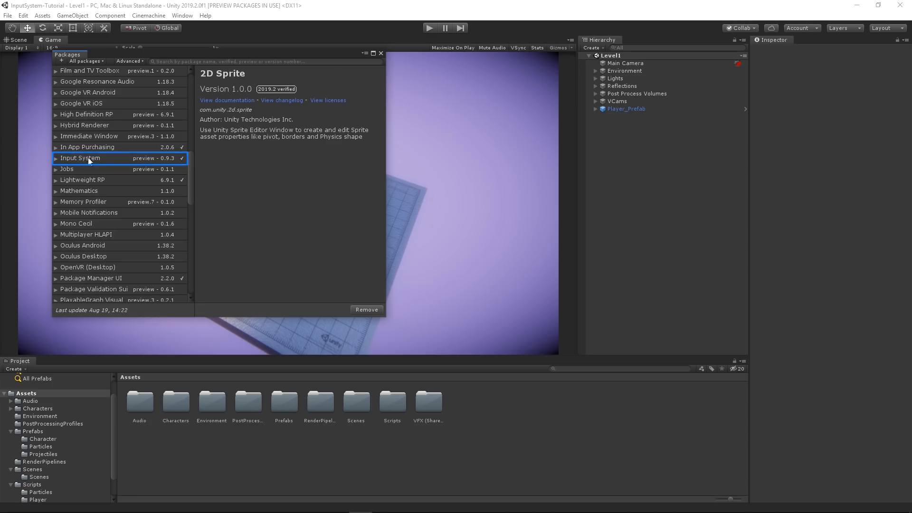
{"action": "left_click", "coordinate": [79, 158]}
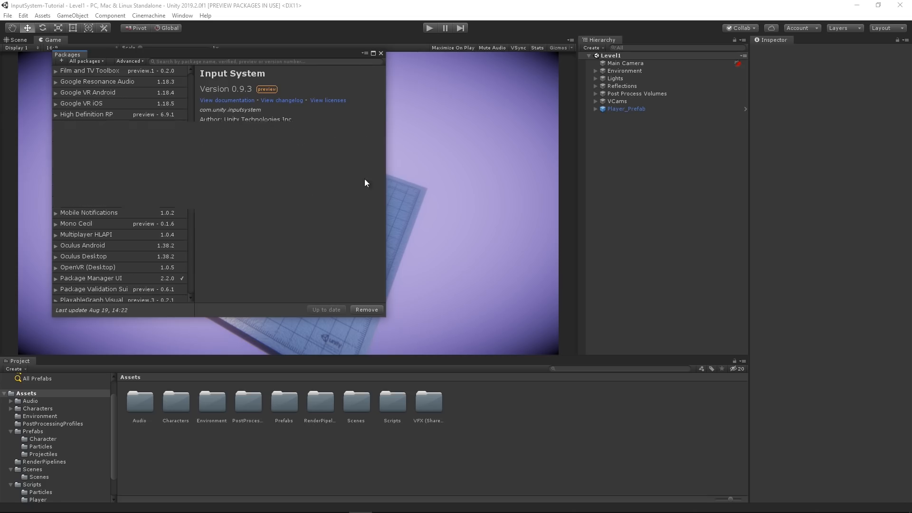
{"action": "left_click", "coordinate": [380, 53]}
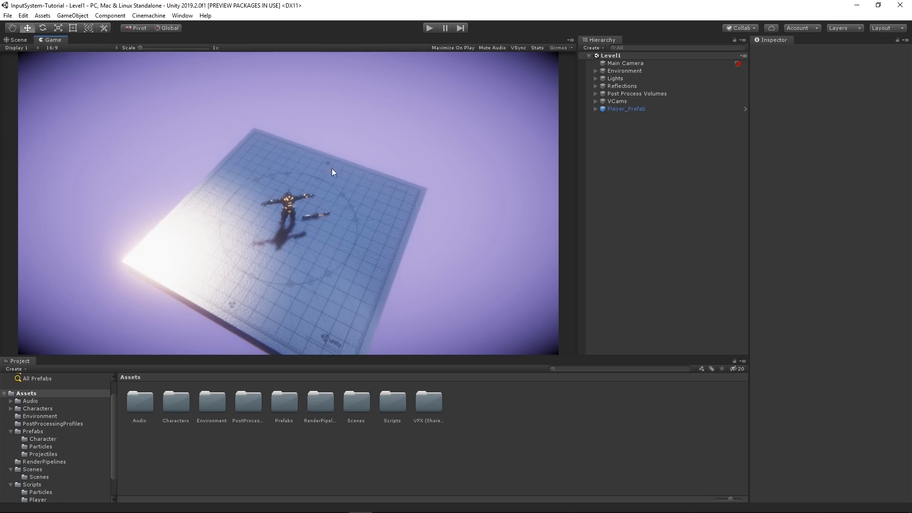
Switch Player Active Input Handling to Input System (Preview) and accept the editor restart.
{"action": "left_click", "coordinate": [23, 16]}
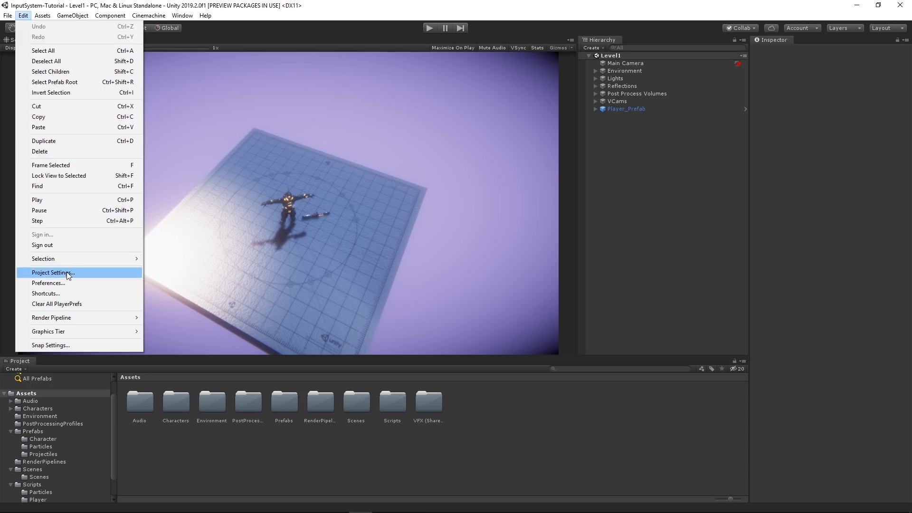
{"action": "left_click", "coordinate": [52, 272]}
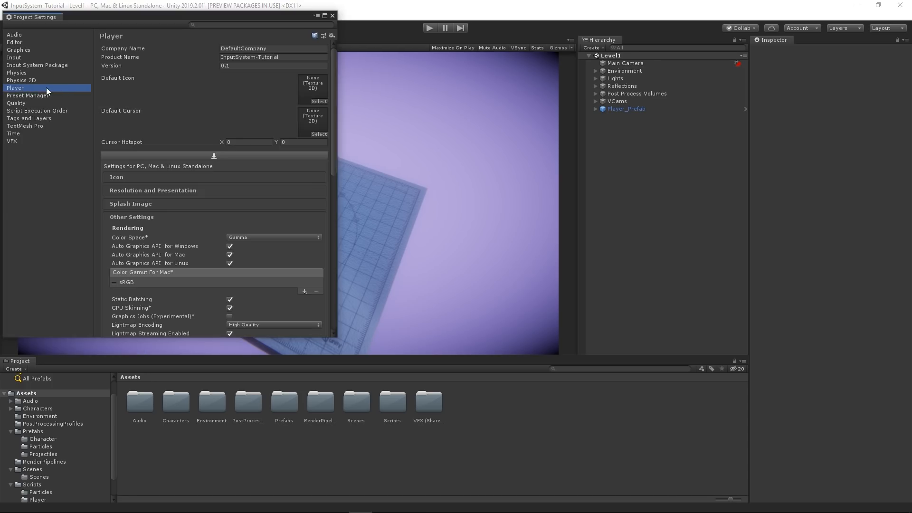
{"action": "scroll", "scroll_direction": "down", "scroll_amount": 3}
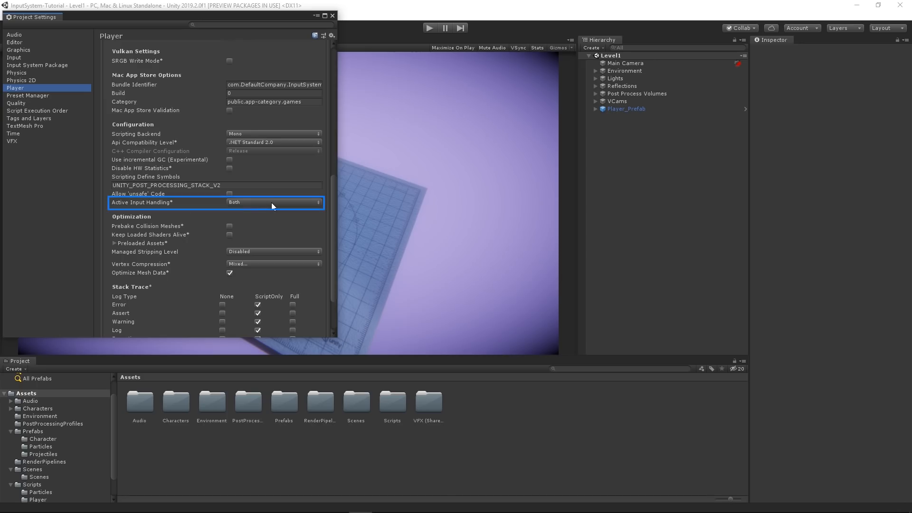
{"action": "left_click", "coordinate": [274, 202]}
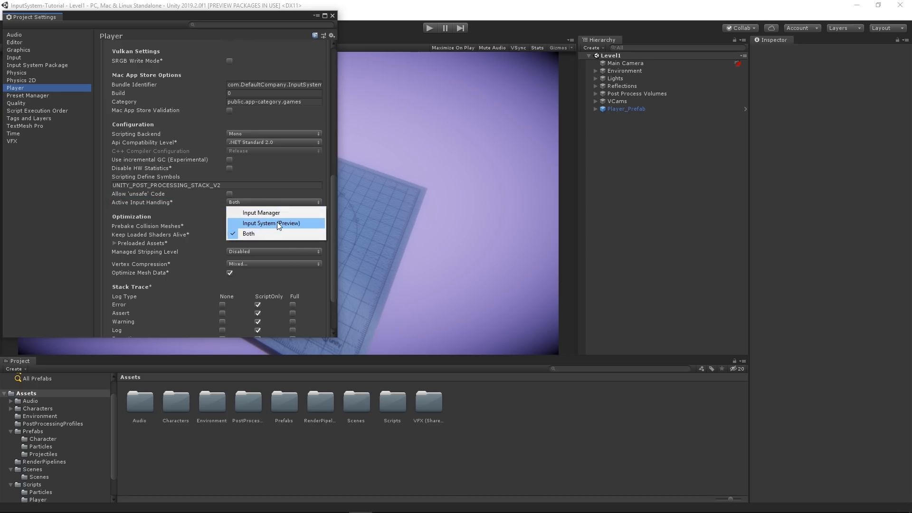
{"action": "left_click", "coordinate": [271, 222]}
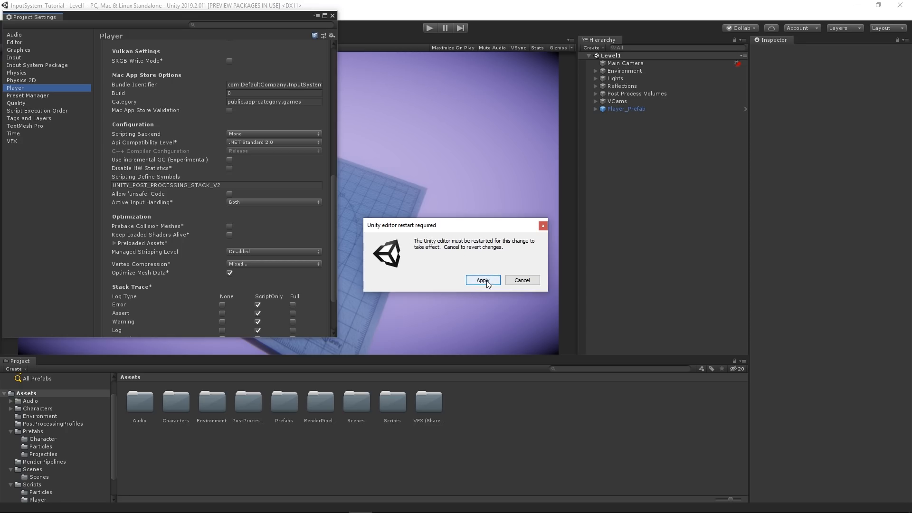
{"action": "left_click", "coordinate": [482, 279]}
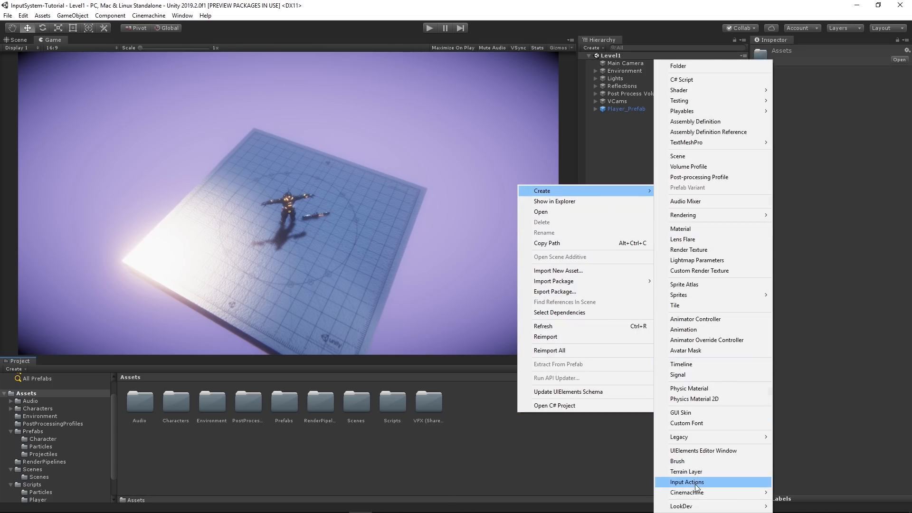
Create an Input Actions asset named PlayerInputActions in Assets and open its editor.
{"action": "left_click", "coordinate": [686, 481]}
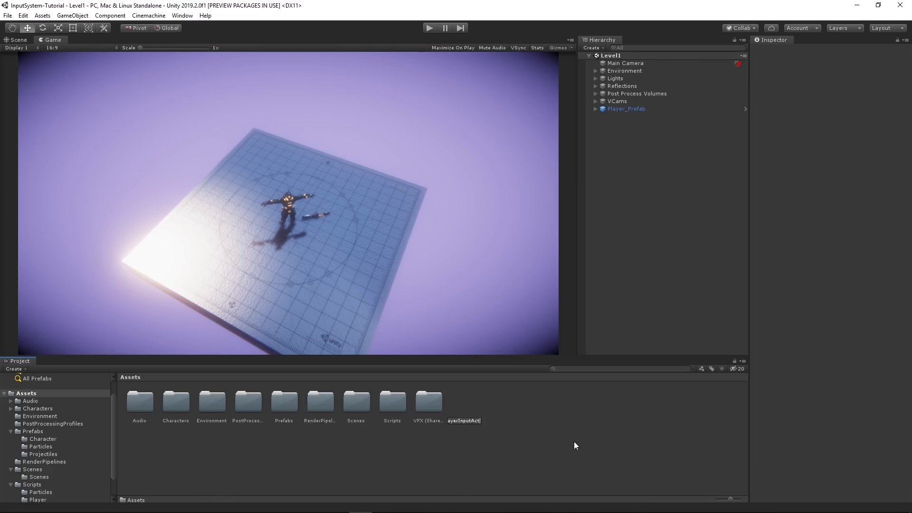
{"action": "left_click", "coordinate": [464, 401]}
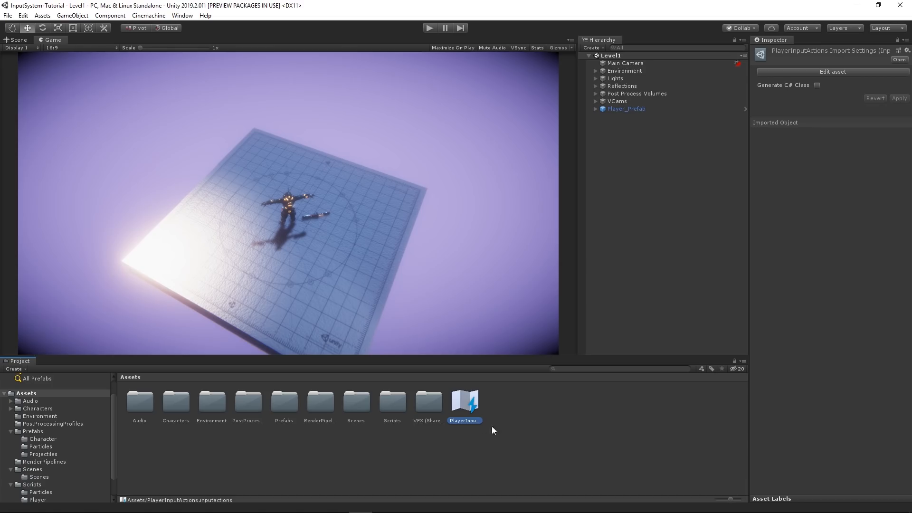
{"action": "double_click", "coordinate": [463, 402]}
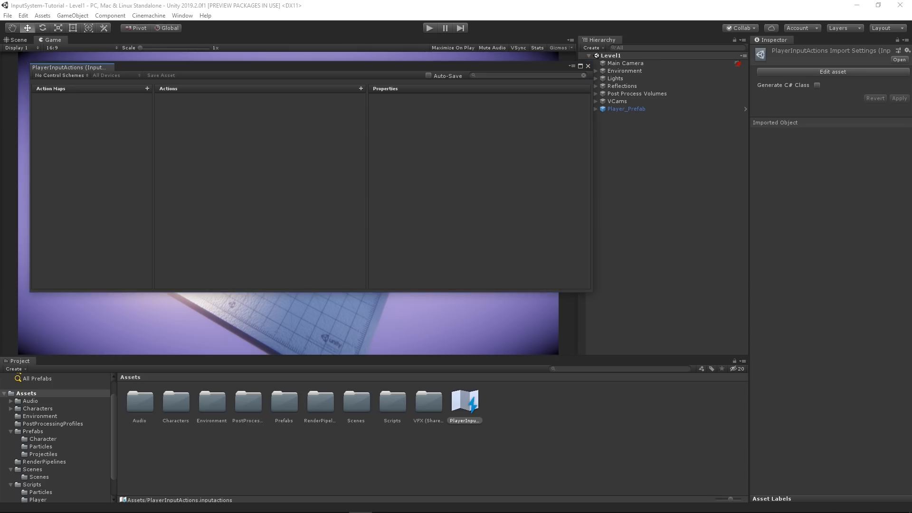
Add the Player Controls action map, holding one unbound New action.
{"action": "left_click", "coordinate": [90, 191]}
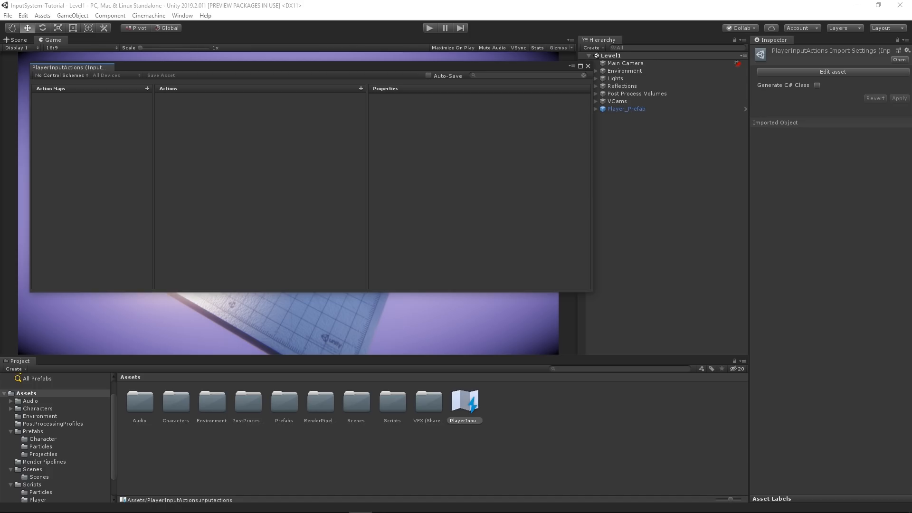
{"action": "left_click", "coordinate": [259, 186]}
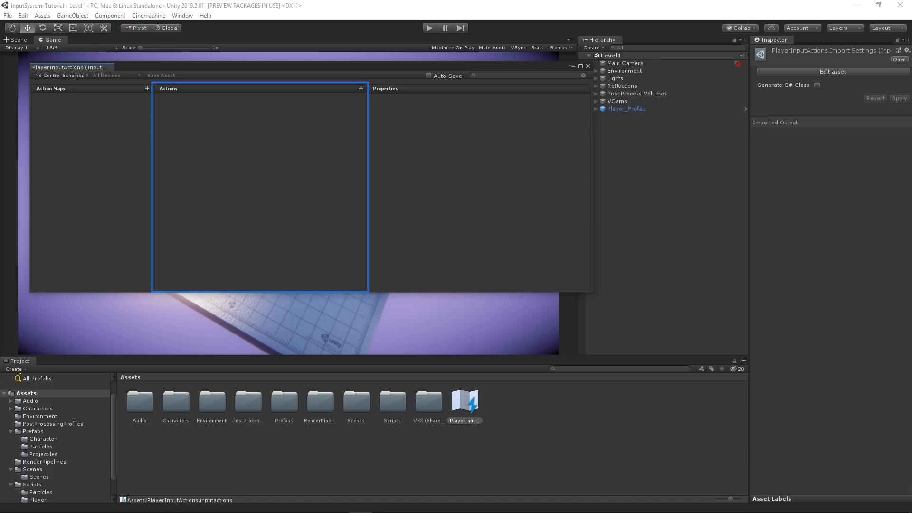
{"action": "left_click", "coordinate": [477, 186]}
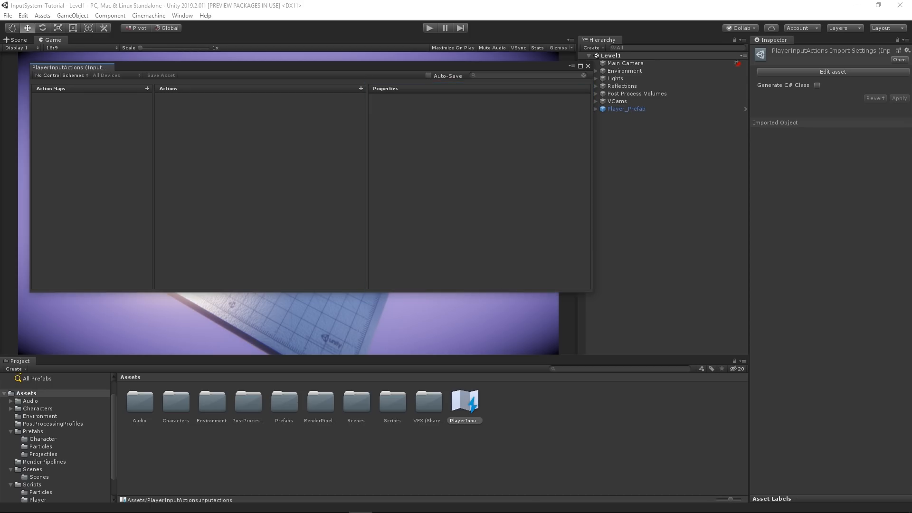
{"action": "mouse_move", "coordinate": [606, 144]}
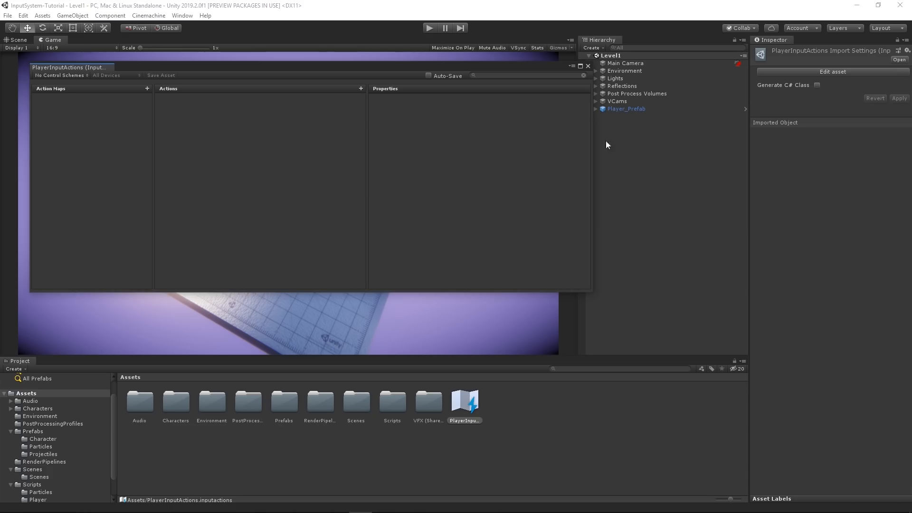
{"action": "left_click", "coordinate": [146, 88]}
{"action": "type", "text": "Player Controls"}
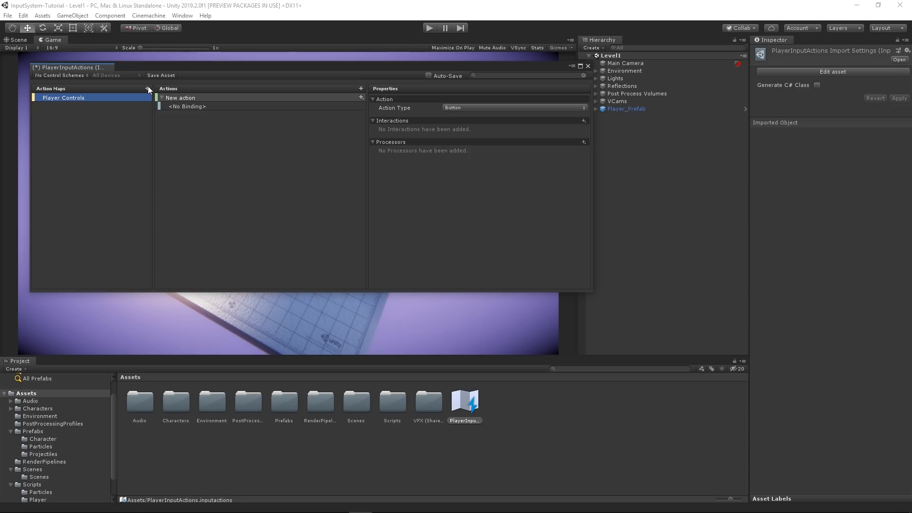
{"action": "left_click", "coordinate": [180, 97]}
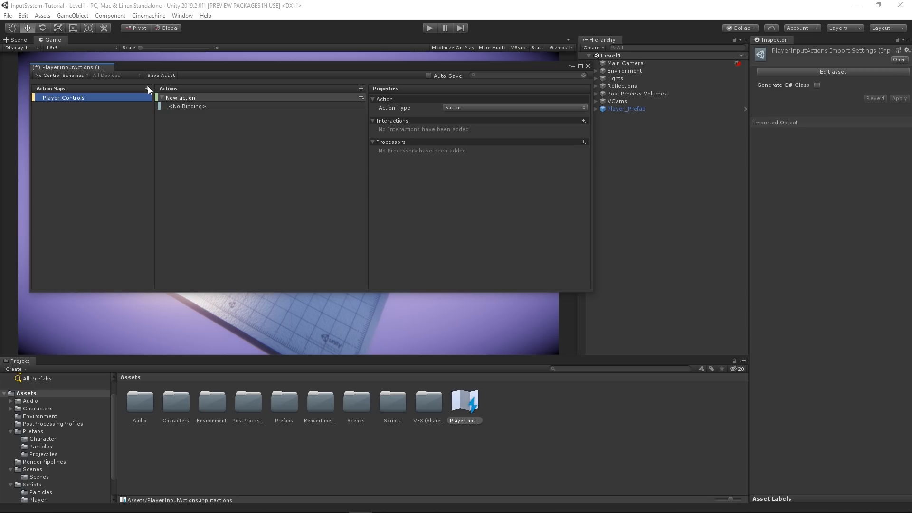
{"action": "mouse_move", "coordinate": [92, 141]}
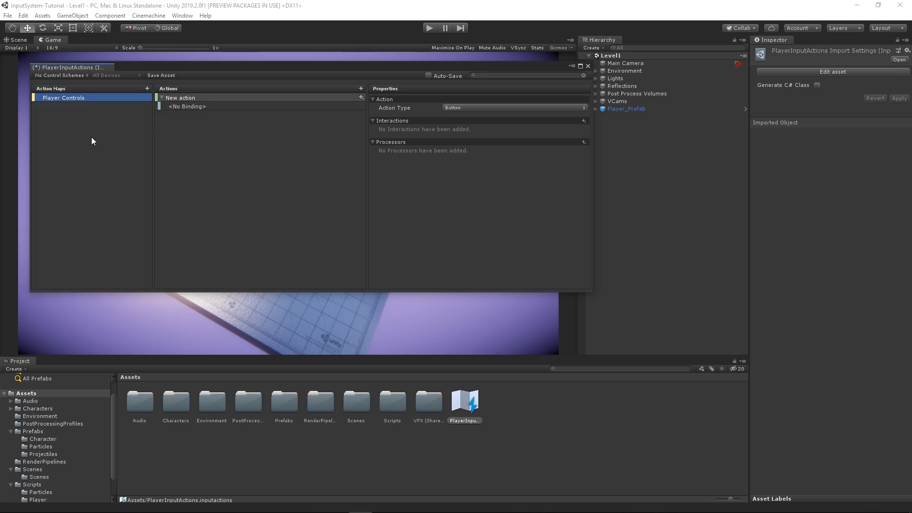
{"action": "mouse_move", "coordinate": [622, 132]}
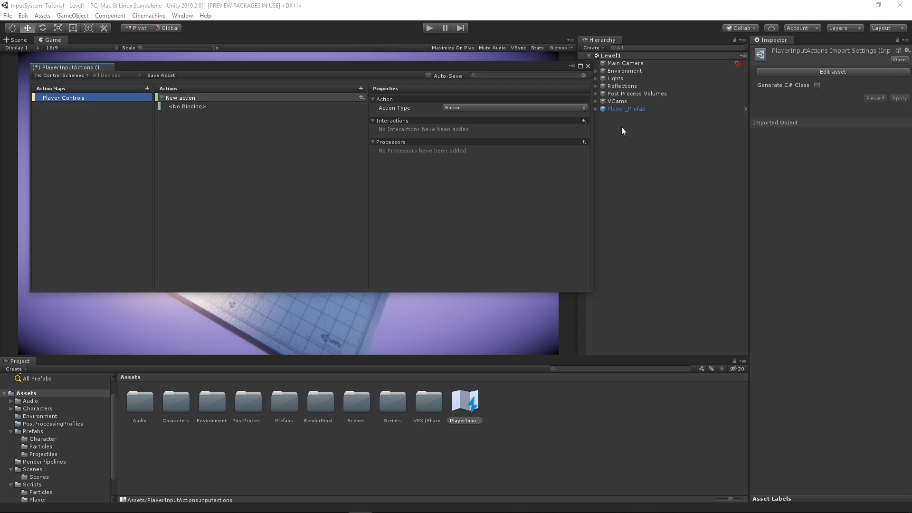
{"action": "left_click", "coordinate": [626, 109]}
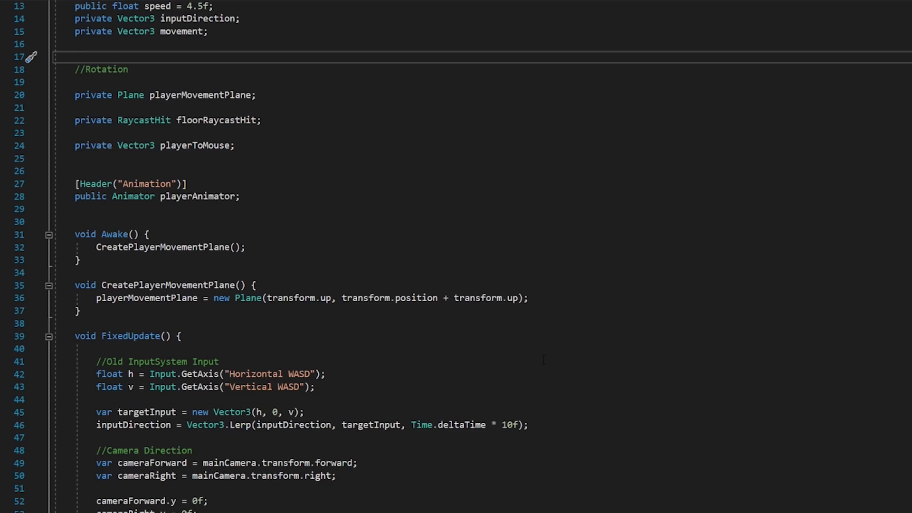
{"action": "left_click", "coordinate": [75, 56]}
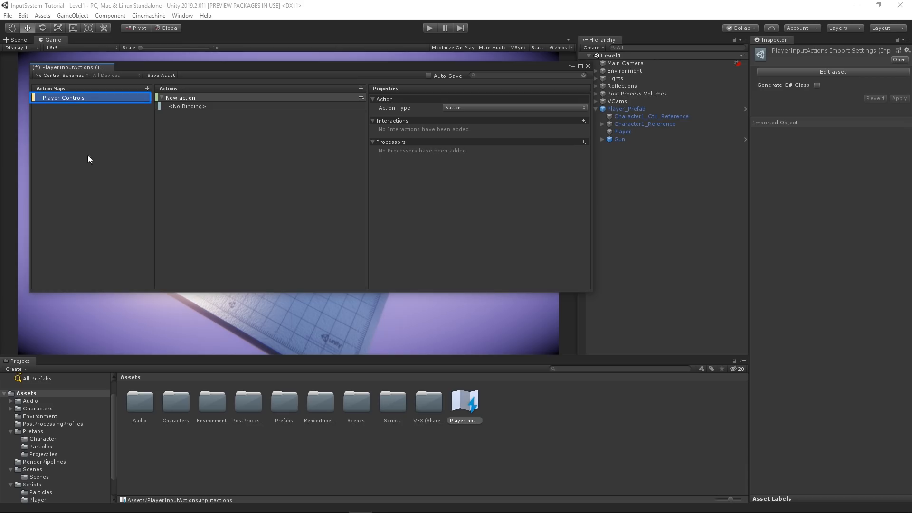
Create a Move action with Pass Through action type and Vector 2 control type.
{"action": "left_click", "coordinate": [180, 97]}
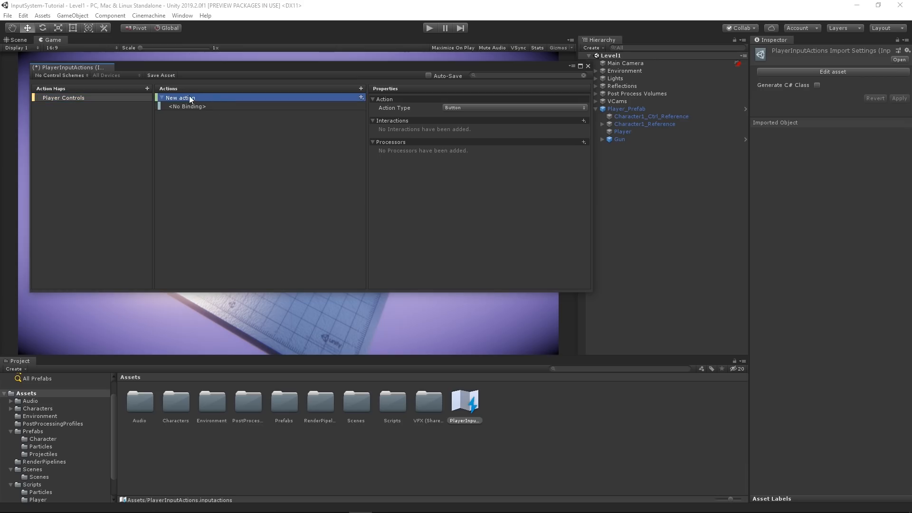
{"action": "type", "text": "Move"}
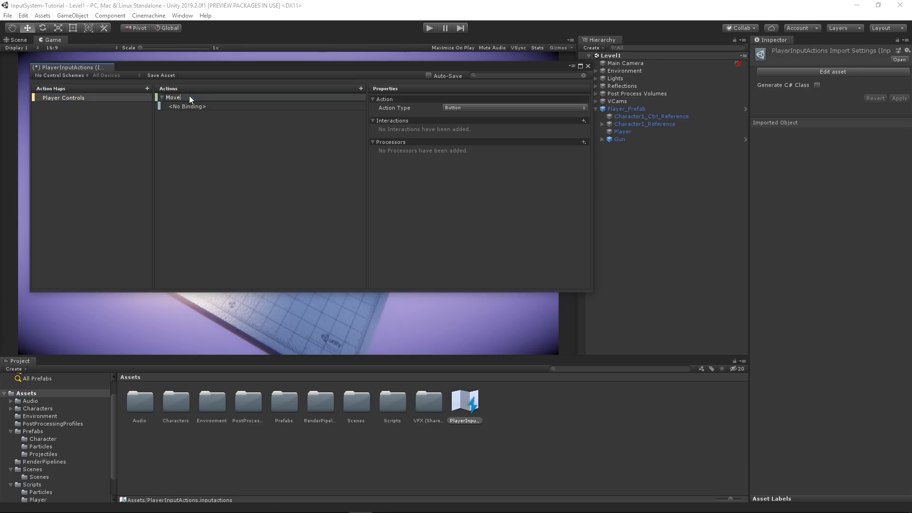
{"action": "left_click", "coordinate": [171, 97]}
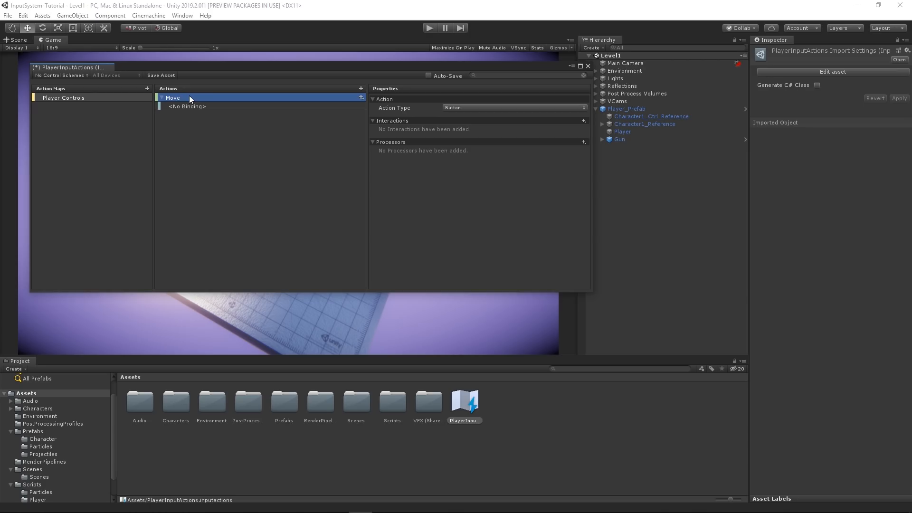
{"action": "left_click", "coordinate": [514, 108]}
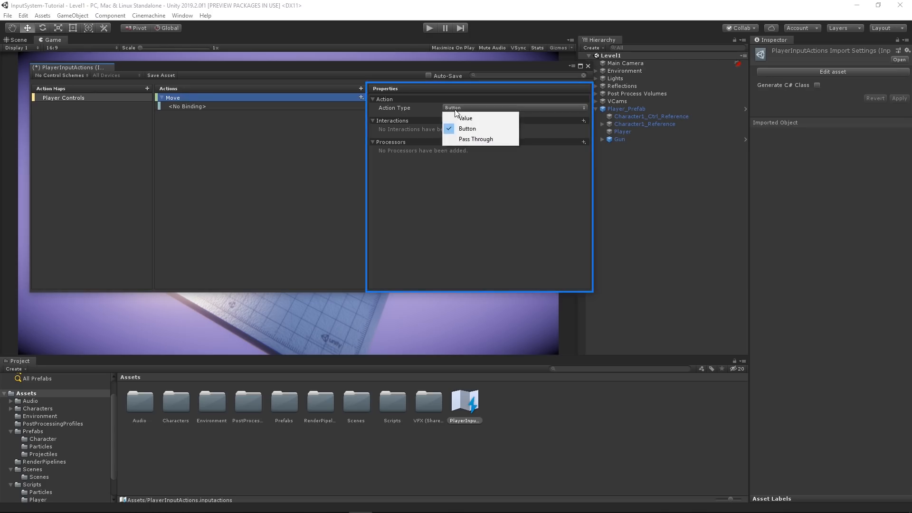
{"action": "left_click", "coordinate": [476, 139]}
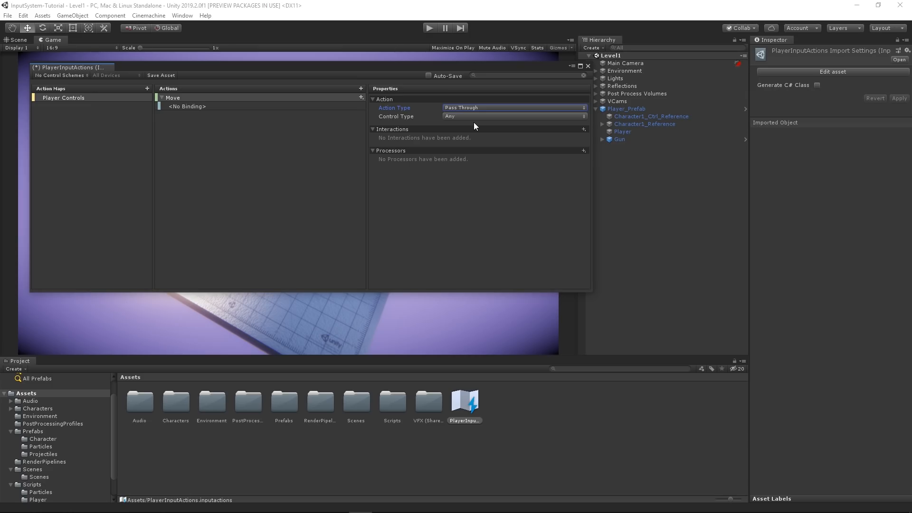
{"action": "left_click", "coordinate": [513, 117]}
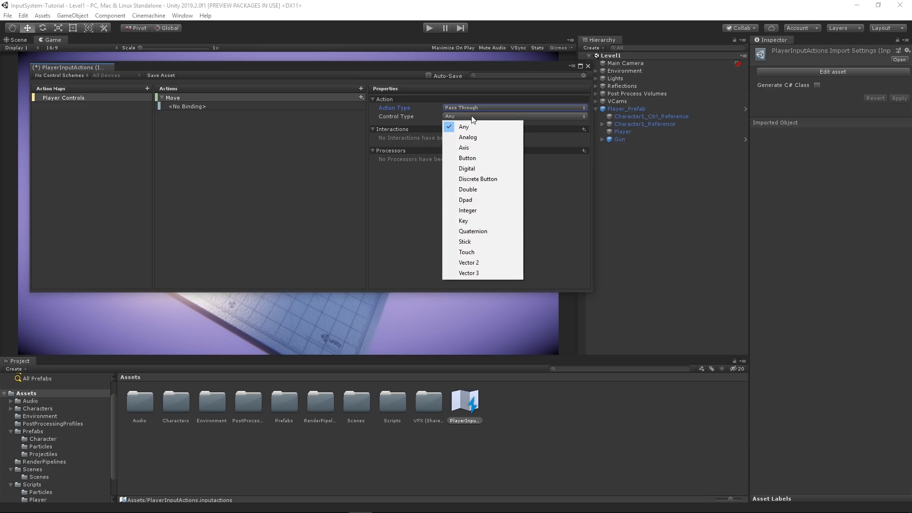
{"action": "left_click", "coordinate": [468, 262]}
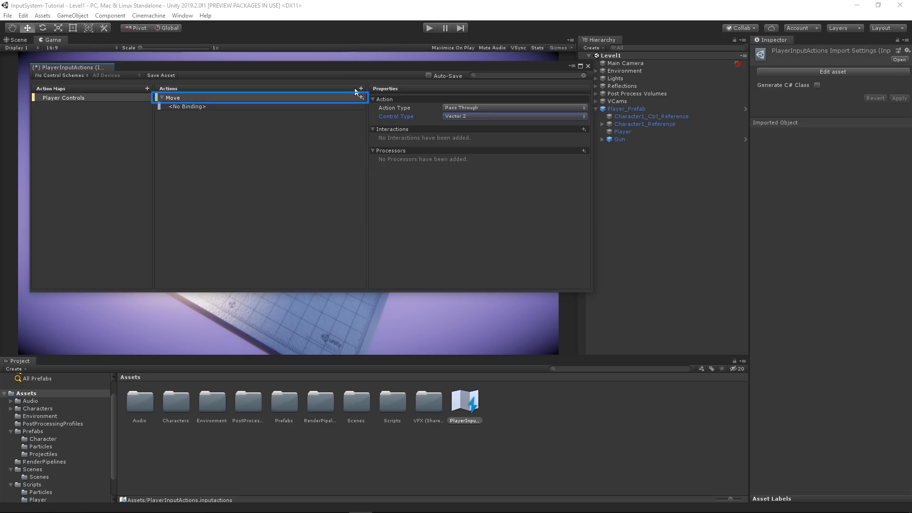
Add a WASD 2D vector composite to Move, binding Up, Down, Left, Right to W, S, A, D.
{"action": "left_click", "coordinate": [360, 88]}
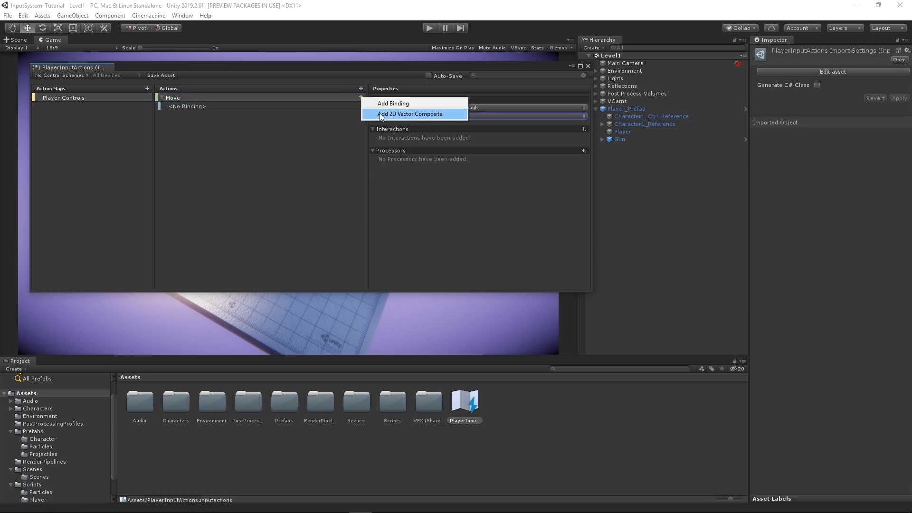
{"action": "left_click", "coordinate": [409, 114]}
{"action": "type", "text": "WASD"}
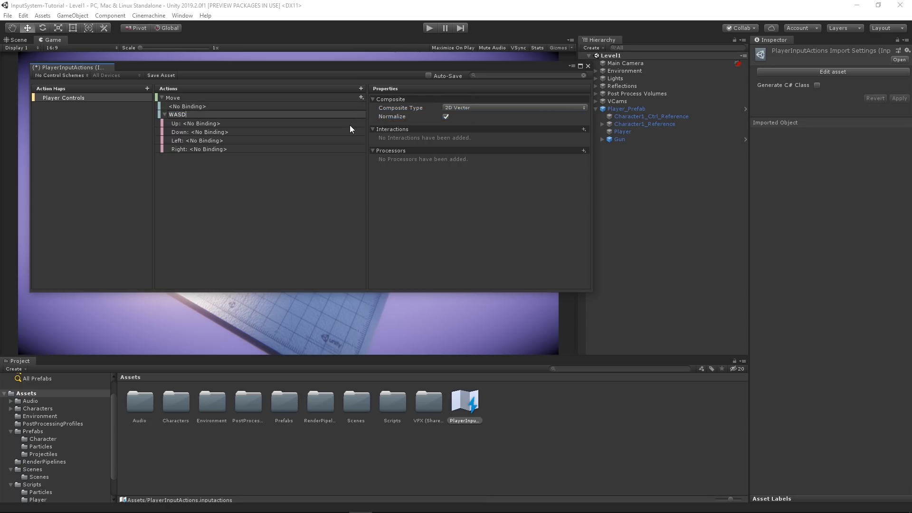
{"action": "mouse_move", "coordinate": [347, 132]}
{"action": "type", "text": "w"}
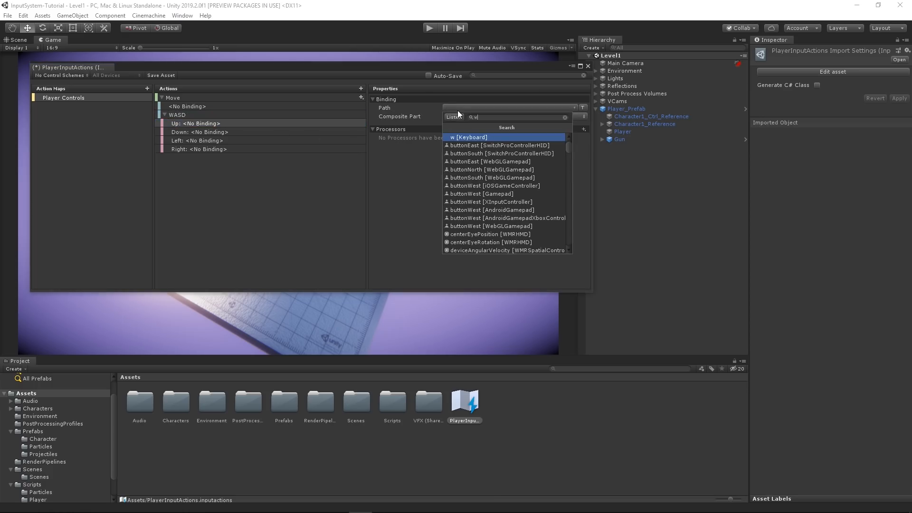
{"action": "left_click", "coordinate": [469, 138]}
{"action": "type", "text": "a"}
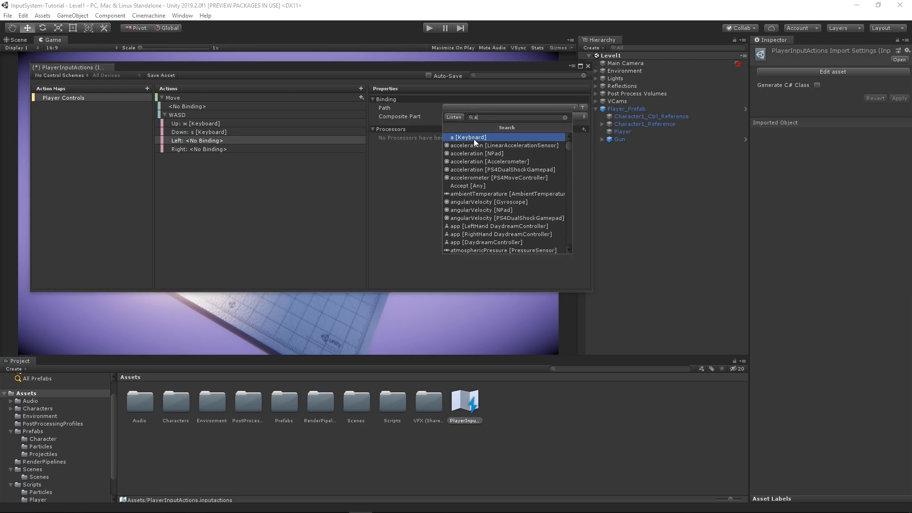
{"action": "left_click", "coordinate": [468, 137]}
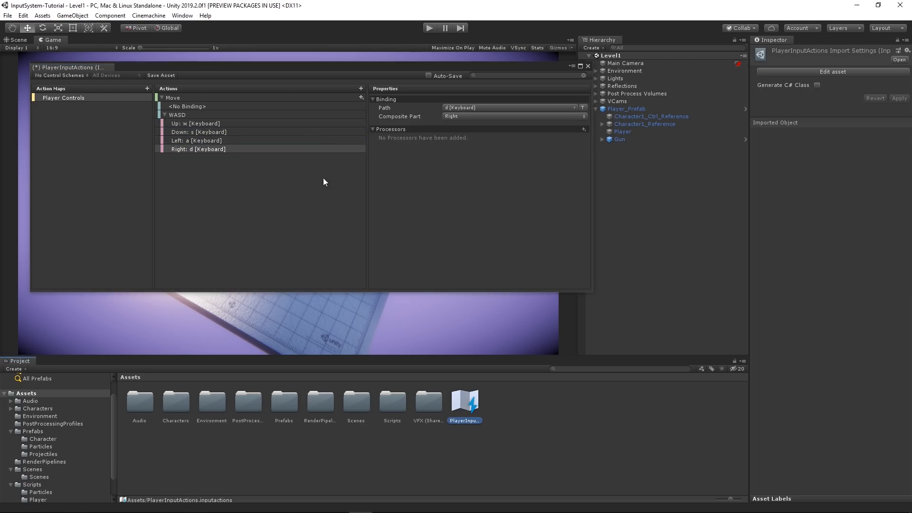
{"action": "left_click", "coordinate": [197, 149]}
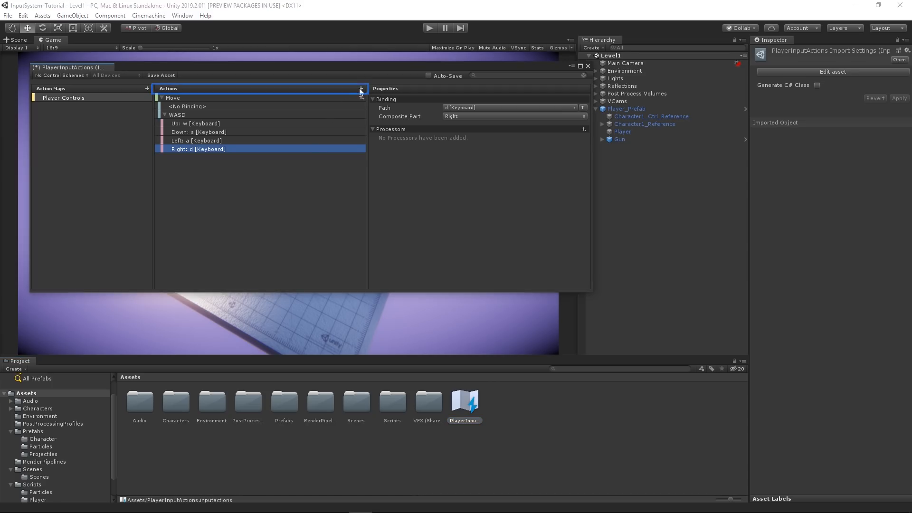
Create FireDirection with an Arrows composite bound to upArrow, downArrow, leftArrow and rightArrow.
{"action": "left_click", "coordinate": [361, 88]}
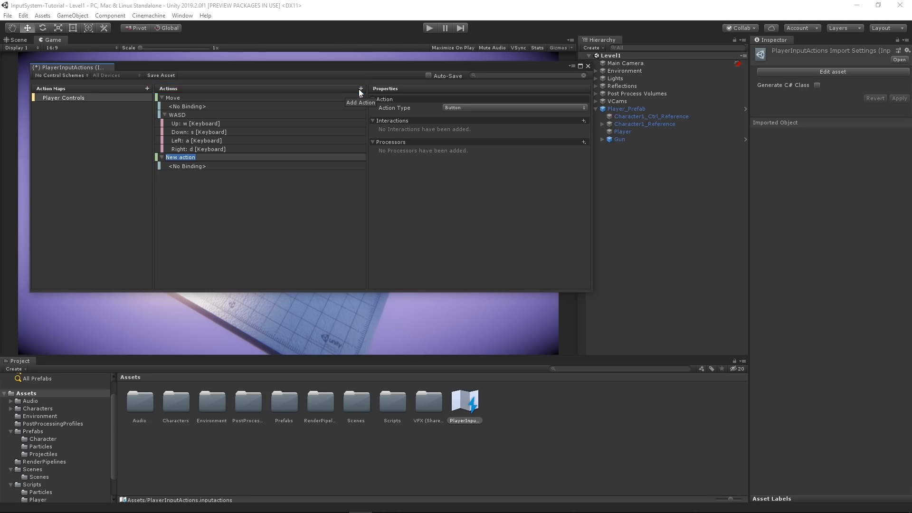
{"action": "type", "text": "FireDirection"}
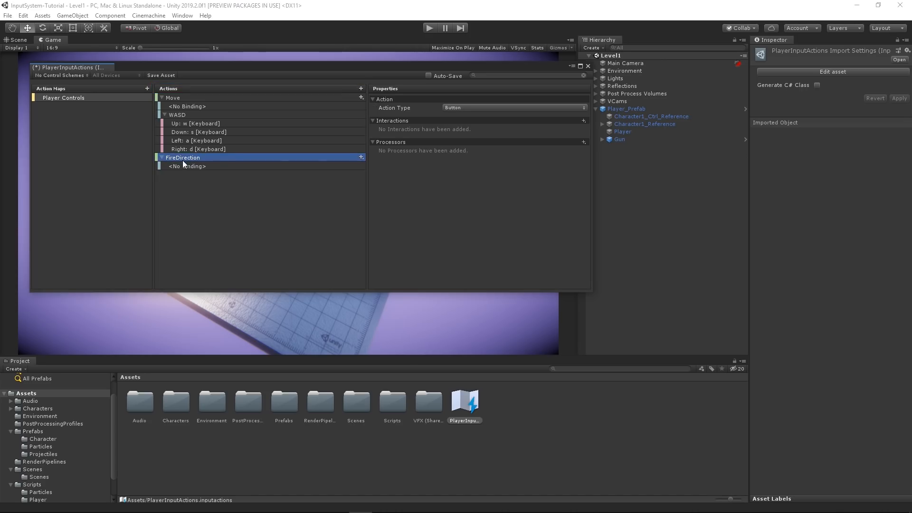
{"action": "left_click", "coordinate": [514, 107]}
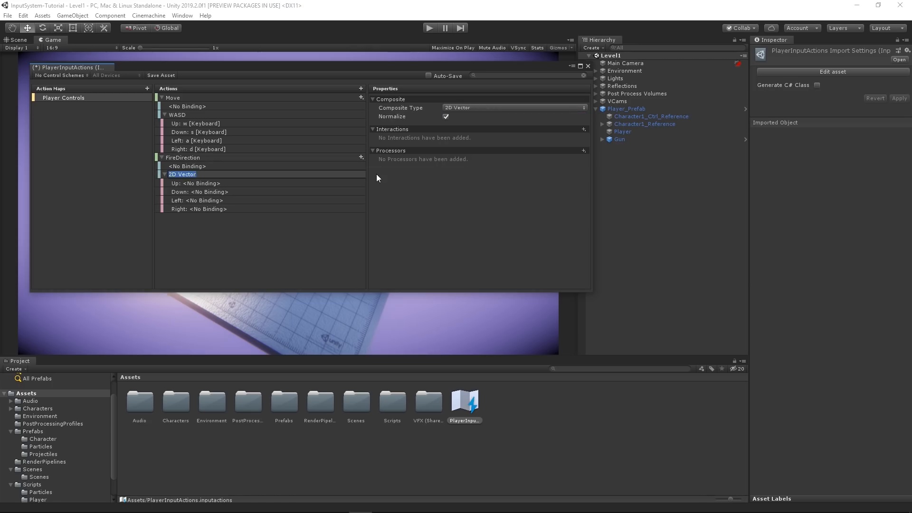
{"action": "left_click", "coordinate": [196, 183]}
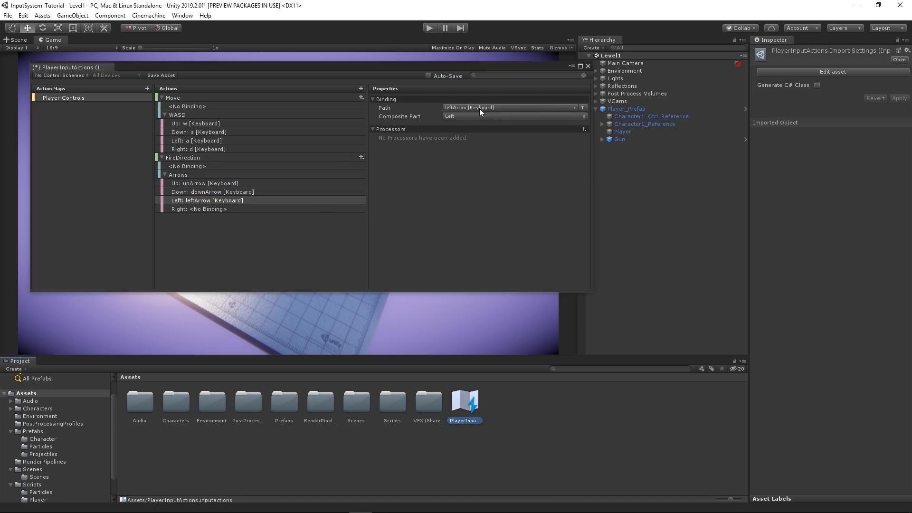
{"action": "left_click", "coordinate": [198, 209]}
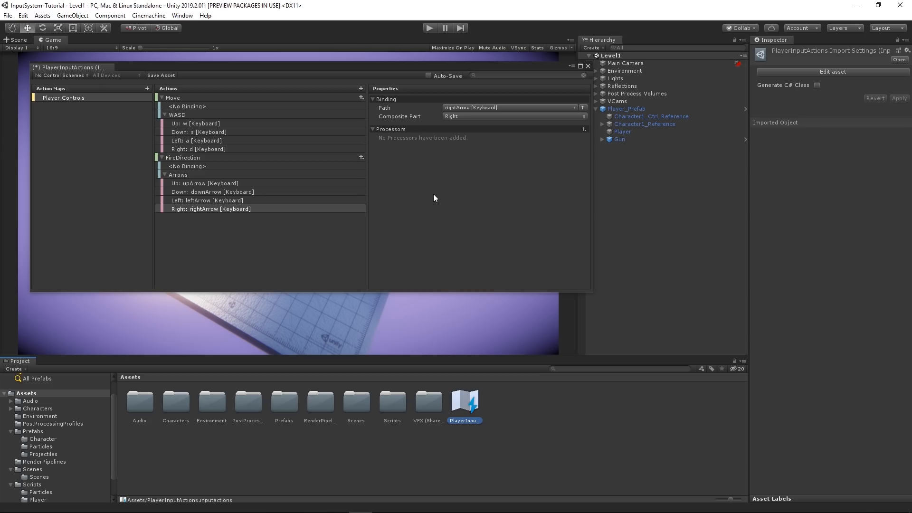
{"action": "left_click", "coordinate": [464, 404]}
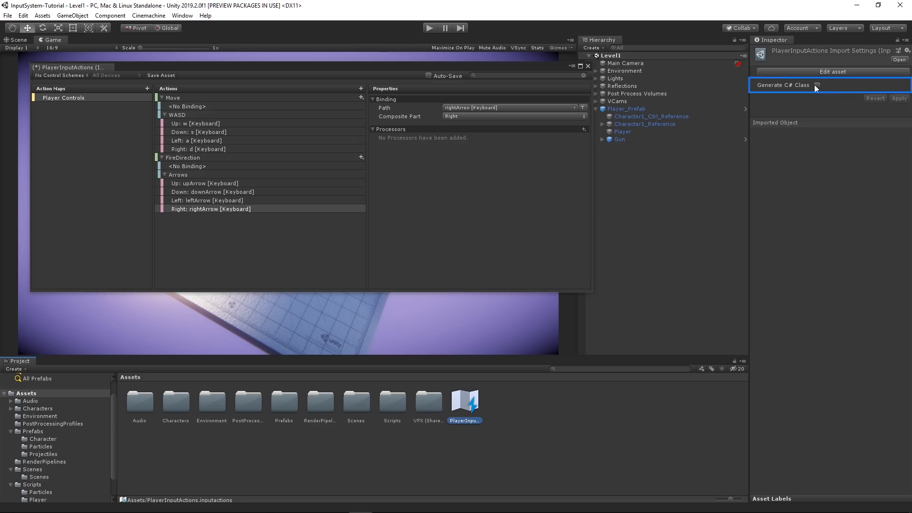
Enable Generate C# Class on PlayerInputActions and apply to generate the class.
{"action": "left_click", "coordinate": [817, 85]}
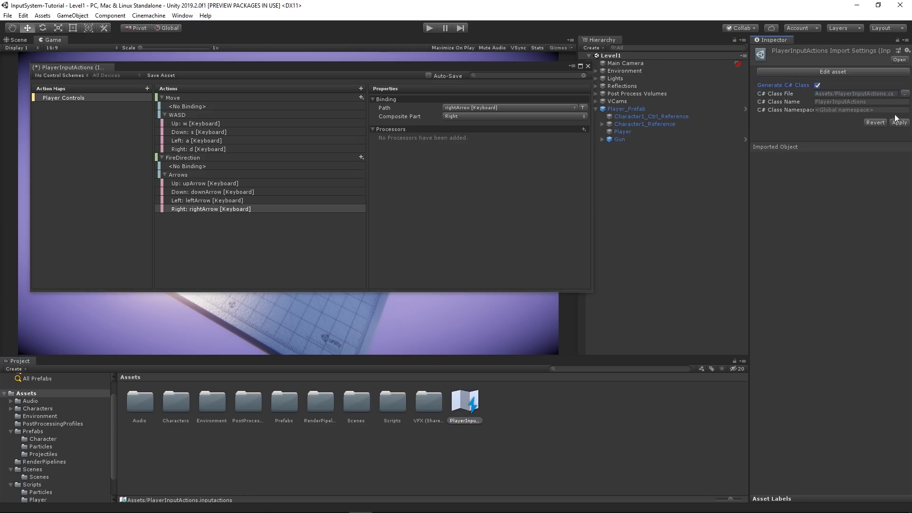
{"action": "left_click", "coordinate": [899, 122]}
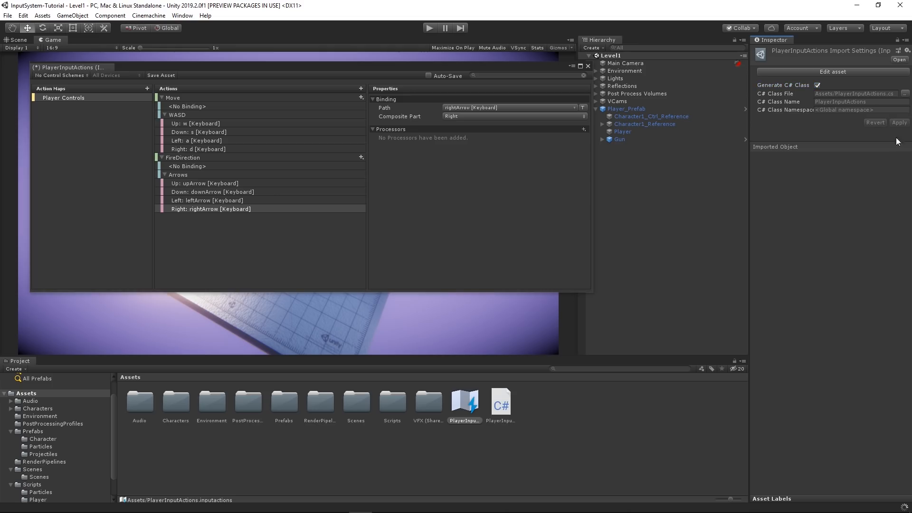
{"action": "left_click", "coordinate": [501, 405]}
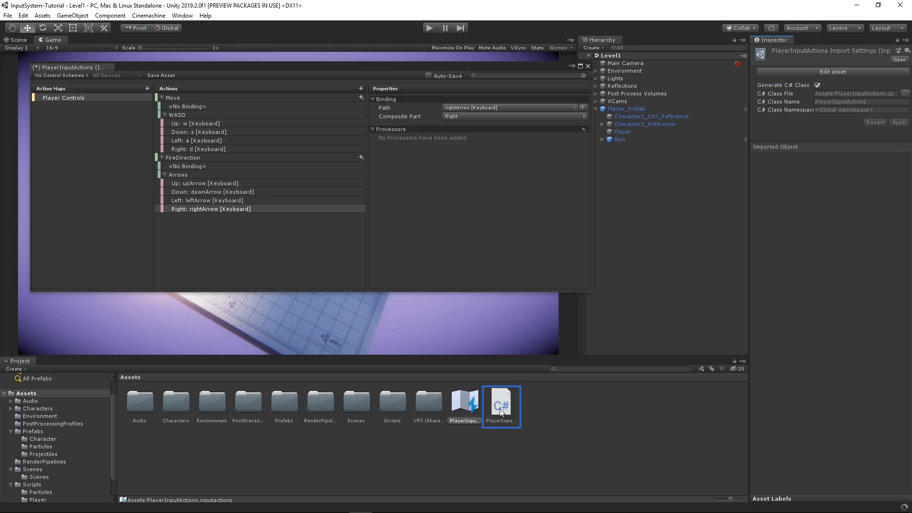
{"action": "left_click", "coordinate": [500, 405]}
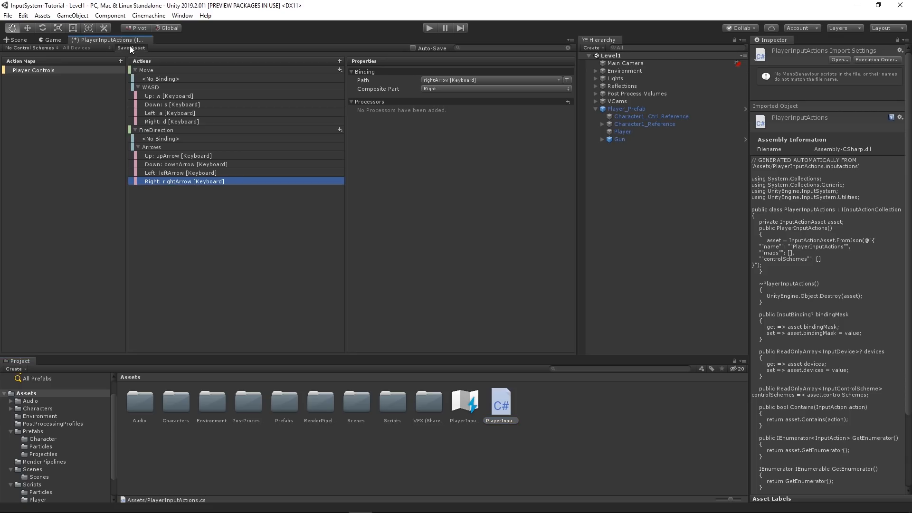
Save the input actions asset, select Player_Prefab, and open the Player Movement script.
{"action": "left_click", "coordinate": [130, 48]}
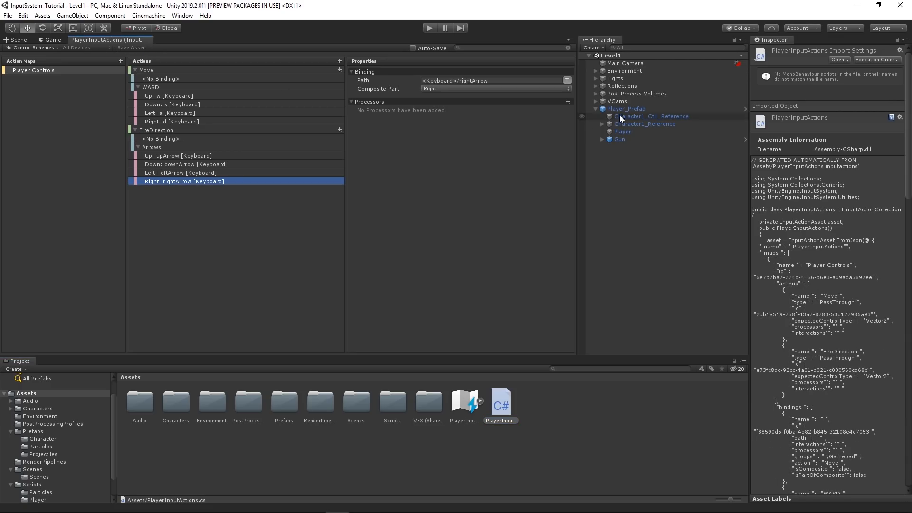
{"action": "left_click", "coordinate": [626, 108]}
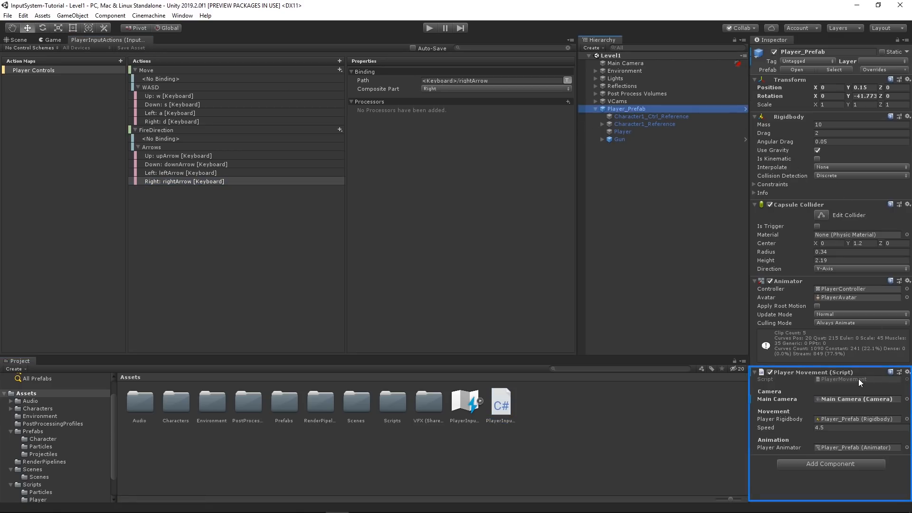
{"action": "double_click", "coordinate": [843, 379]}
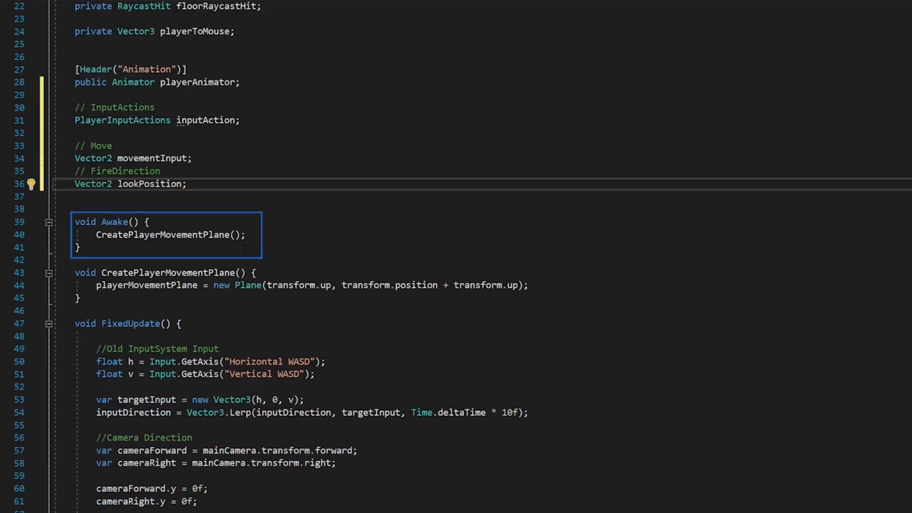
Initialize inputAction as a new PlayerInputActions() in the movement script.
{"action": "type", "text": "inputAction"}
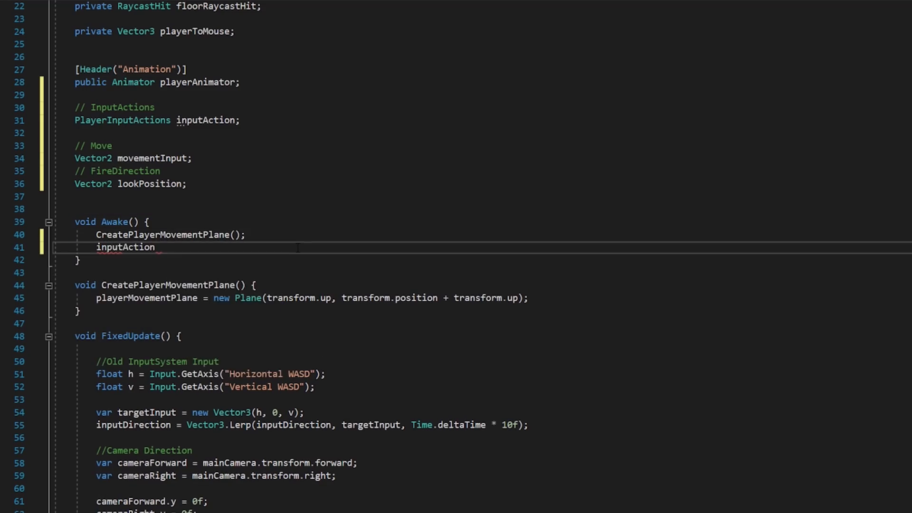
{"action": "type", "text": "= new PlayerInputActions();"}
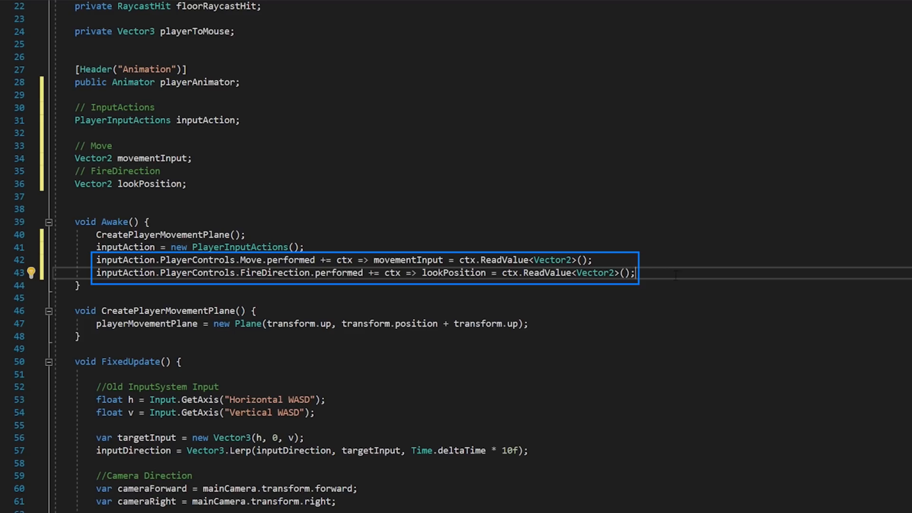
{"action": "scroll", "scroll_direction": "down", "scroll_amount": 3}
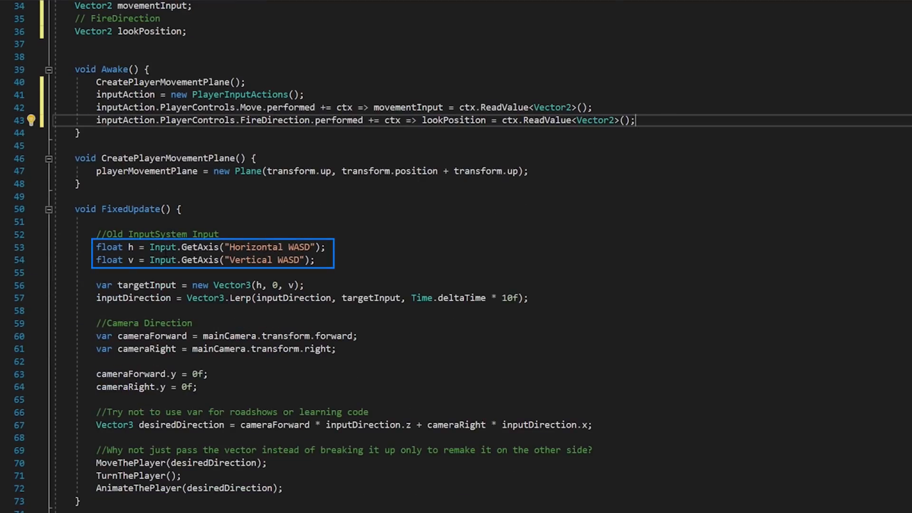
Replace the old axis calls in FixedUpdate with movementInput.x and movementInput.y.
{"action": "left_click", "coordinate": [150, 247]}
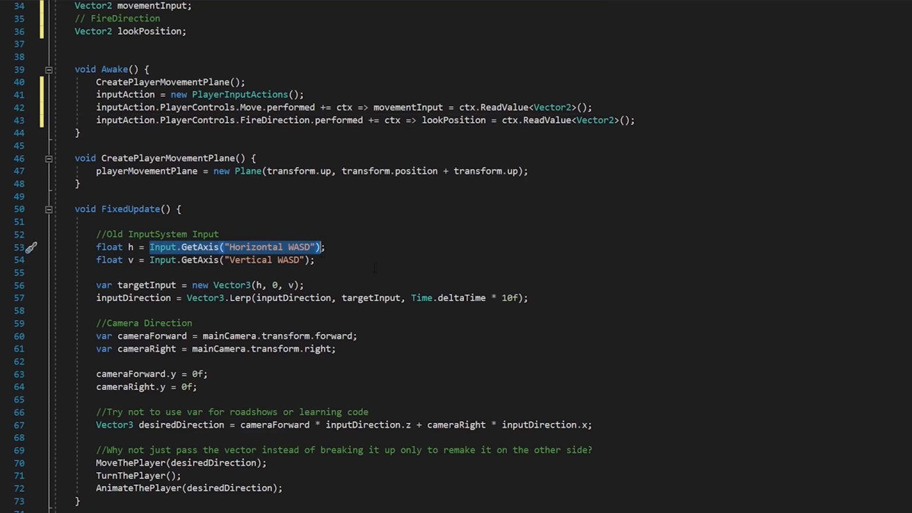
{"action": "type", "text": "movementInput.x;"}
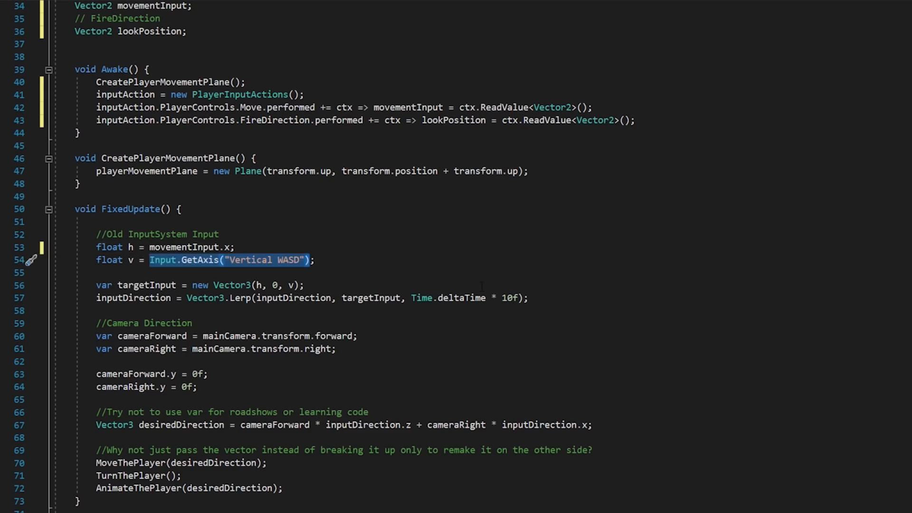
{"action": "type", "text": "movementInput.;"}
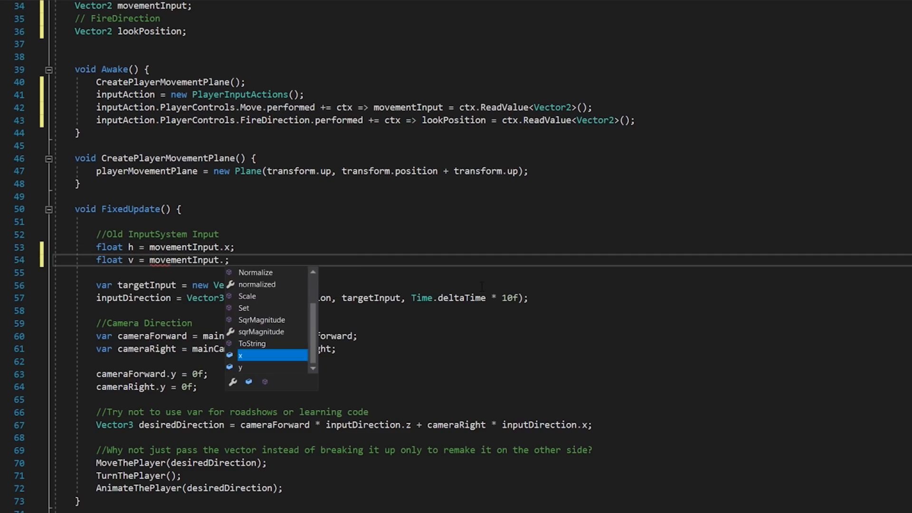
{"action": "scroll", "scroll_direction": "down", "scroll_amount": 3}
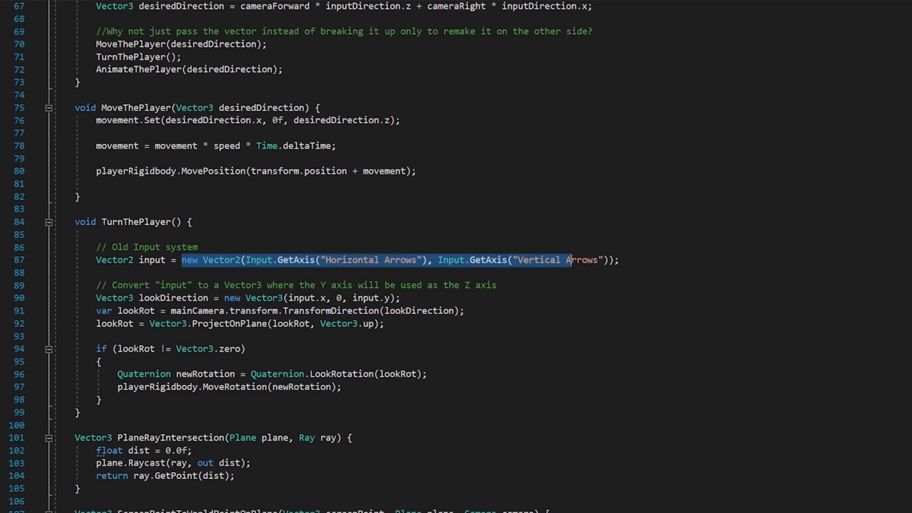
{"action": "type", "text": "1"}
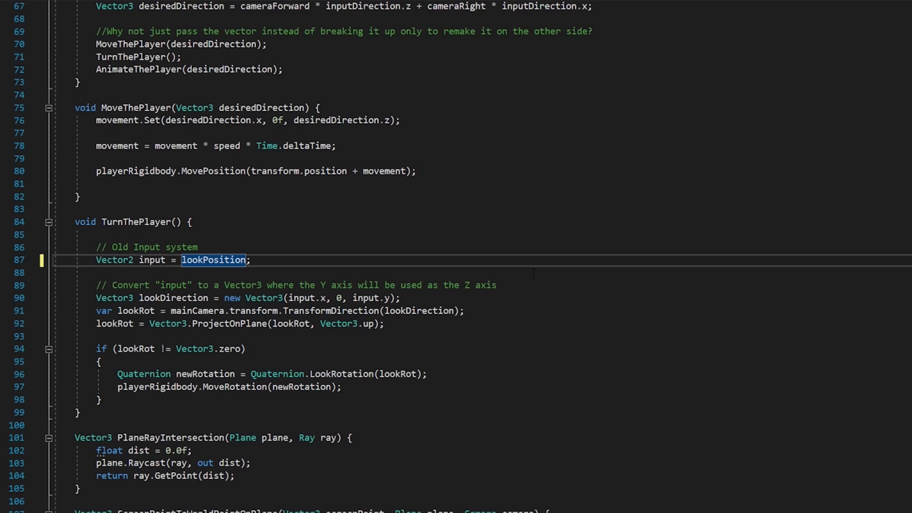
Add an OnDisable method calling inputAction.Disable().
{"action": "scroll", "scroll_direction": "down", "scroll_amount": 3}
{"action": "type", "text": "private void OnDisable("}
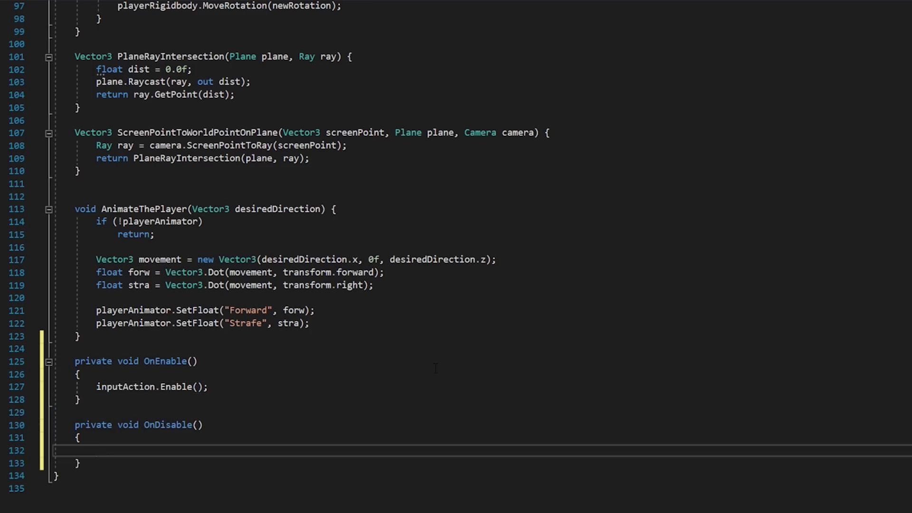
{"action": "type", "text": "inputAction.Disable();"}
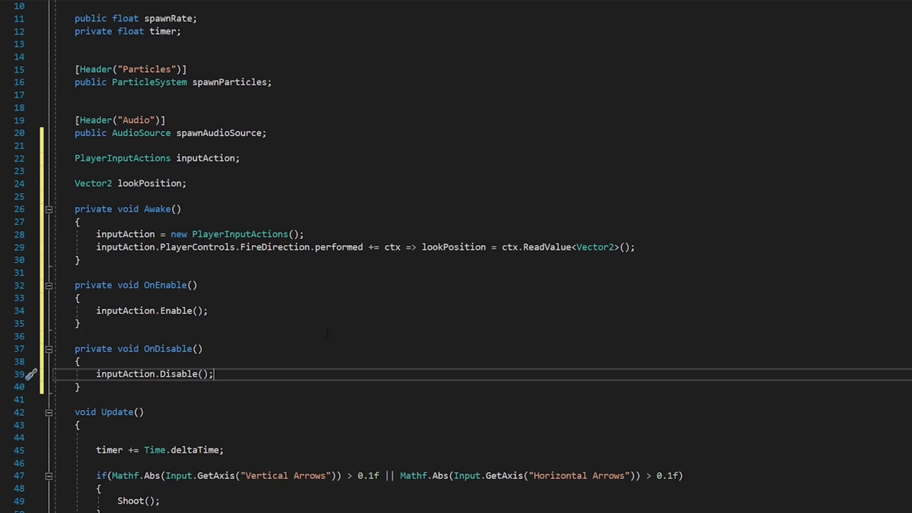
Change the gun script's Update condition to lookPosition.magnitude > 0.1f.
{"action": "scroll", "scroll_direction": "down", "scroll_amount": 3}
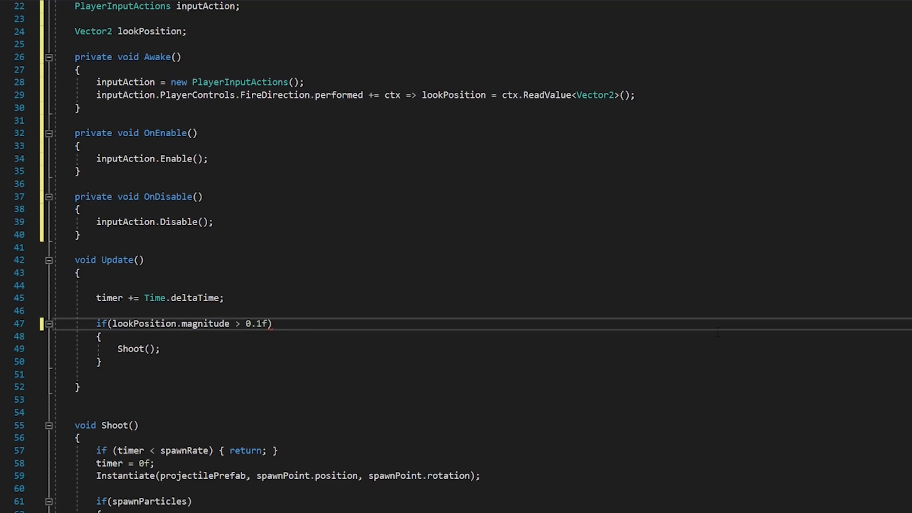
{"action": "double_click", "coordinate": [138, 348]}
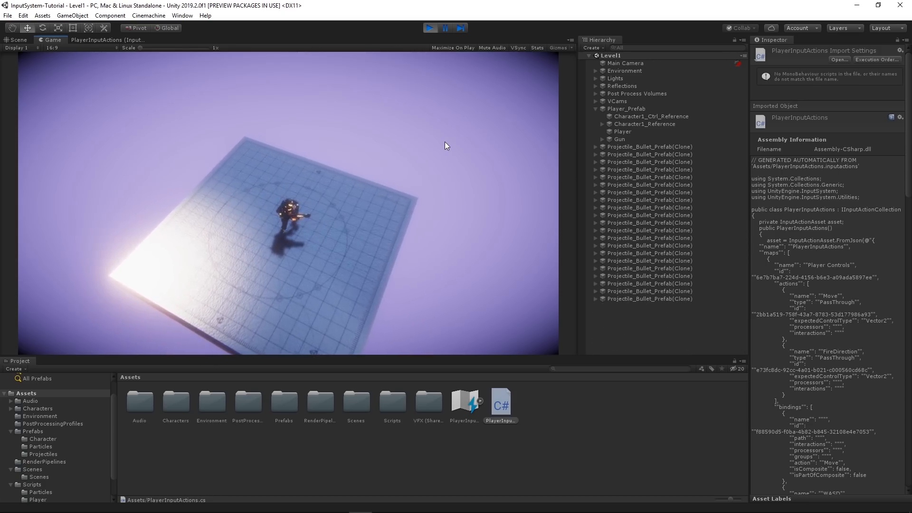
Stop the running game test in Play mode.
{"action": "left_click", "coordinate": [429, 28]}
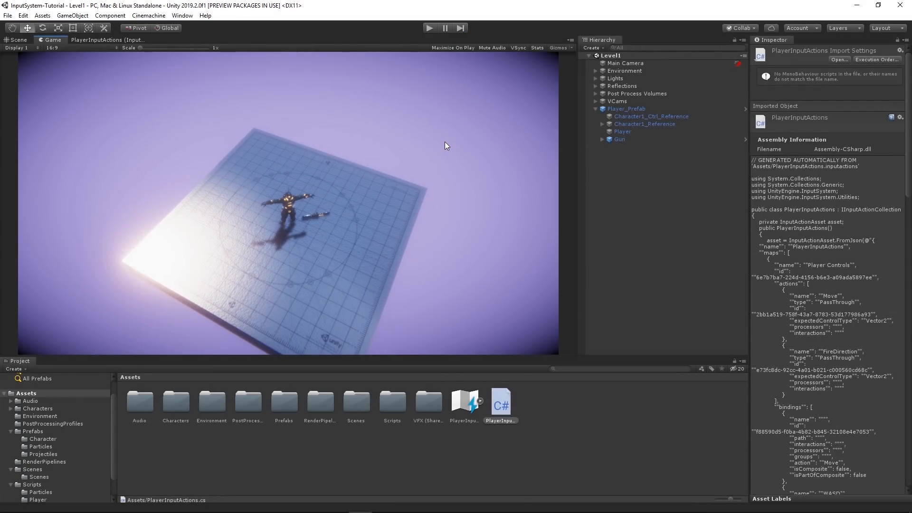
{"action": "mouse_move", "coordinate": [241, 133]}
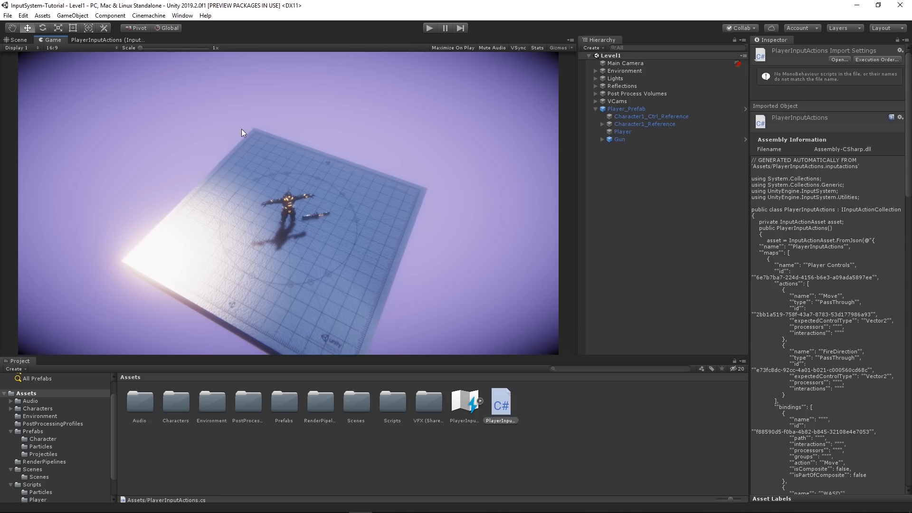
{"action": "mouse_move", "coordinate": [93, 41]}
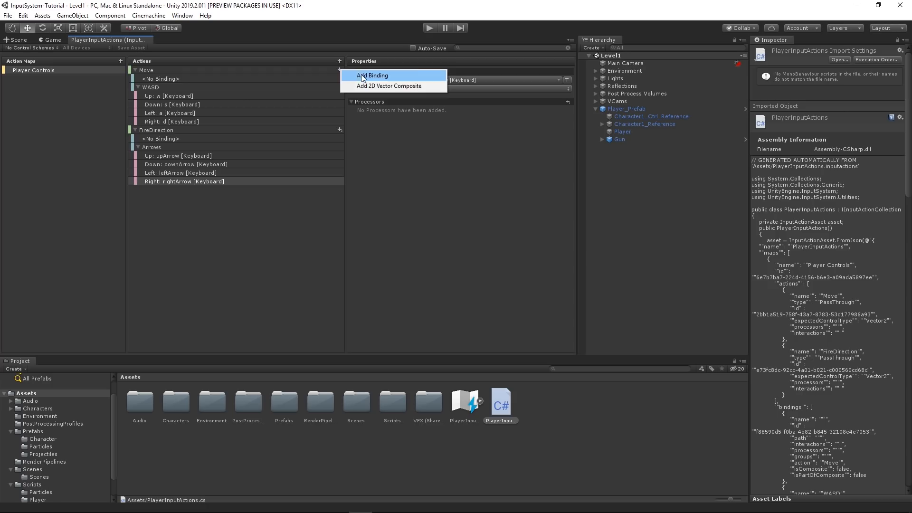
Add a Gamepad Left Stick binding to Move and set FireDirection's binding to Gamepad Right Stick.
{"action": "left_click", "coordinate": [373, 75]}
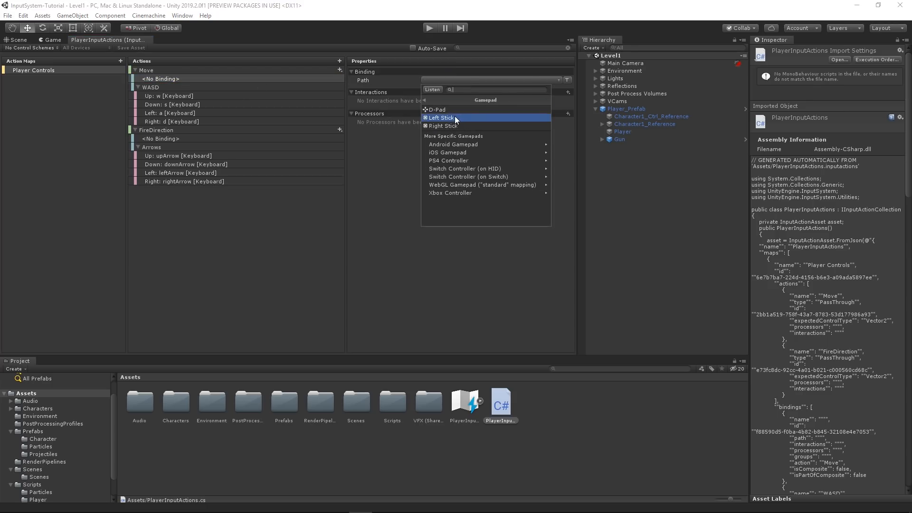
{"action": "left_click", "coordinate": [443, 117]}
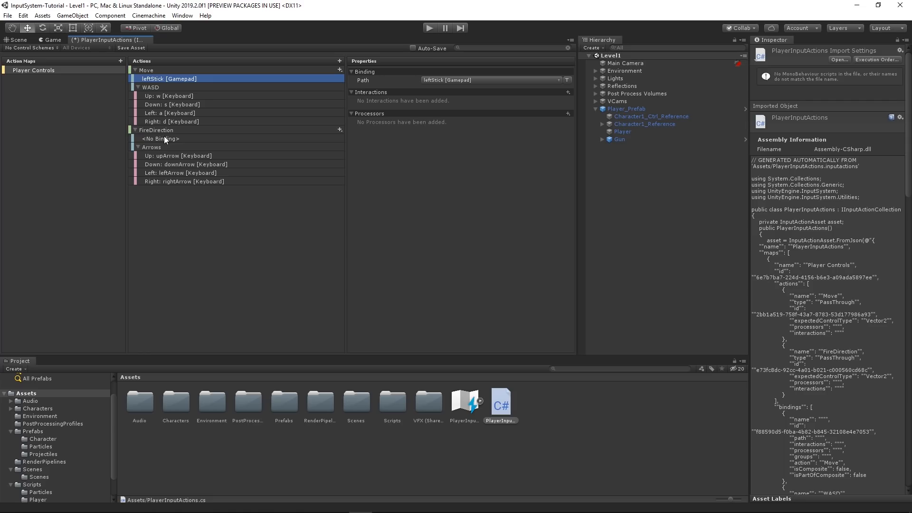
{"action": "left_click", "coordinate": [560, 80]}
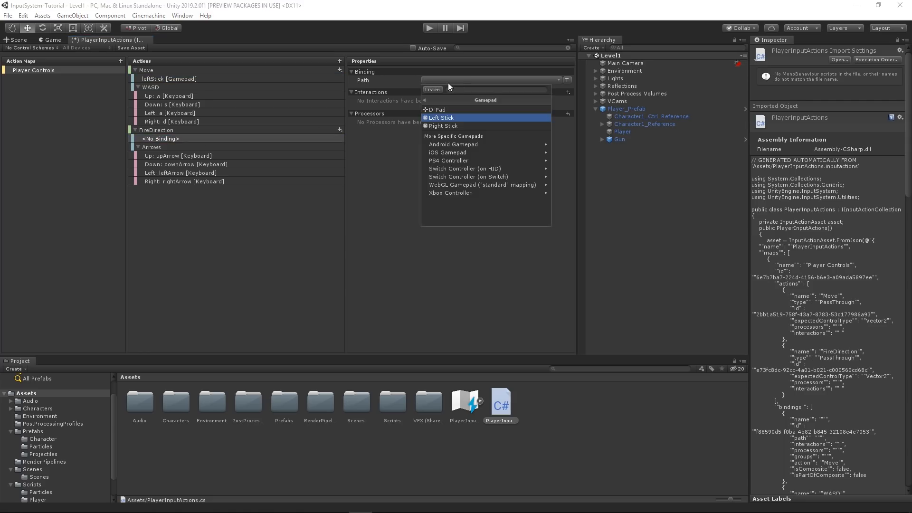
{"action": "left_click", "coordinate": [443, 126]}
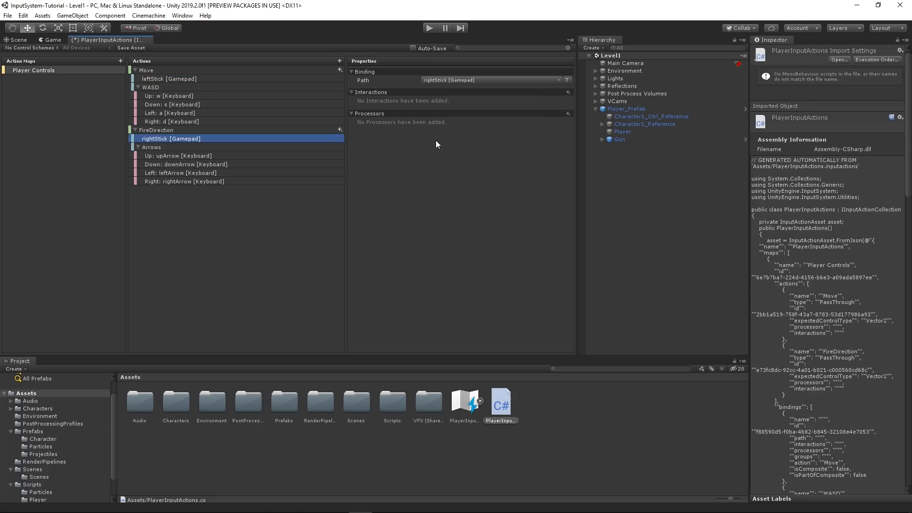
{"action": "mouse_move", "coordinate": [438, 150]}
{"action": "type", "text": "Keyboard"}
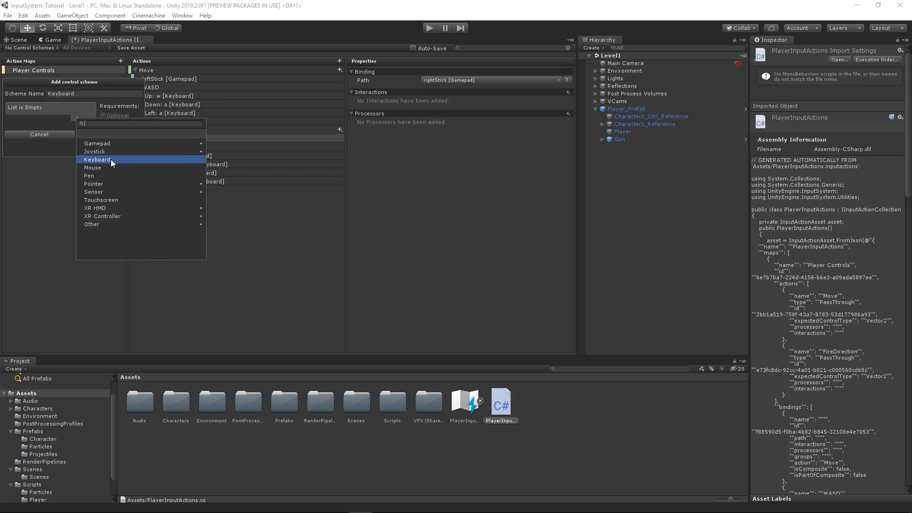
Create the Keyboard scheme requiring a keyboard and the Gamepad scheme requiring a gamepad.
{"action": "left_click", "coordinate": [97, 159]}
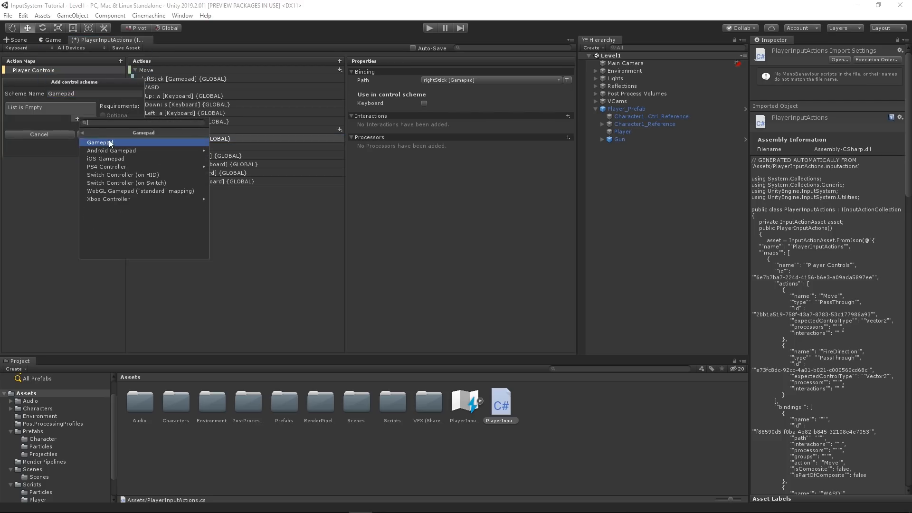
{"action": "left_click", "coordinate": [99, 142]}
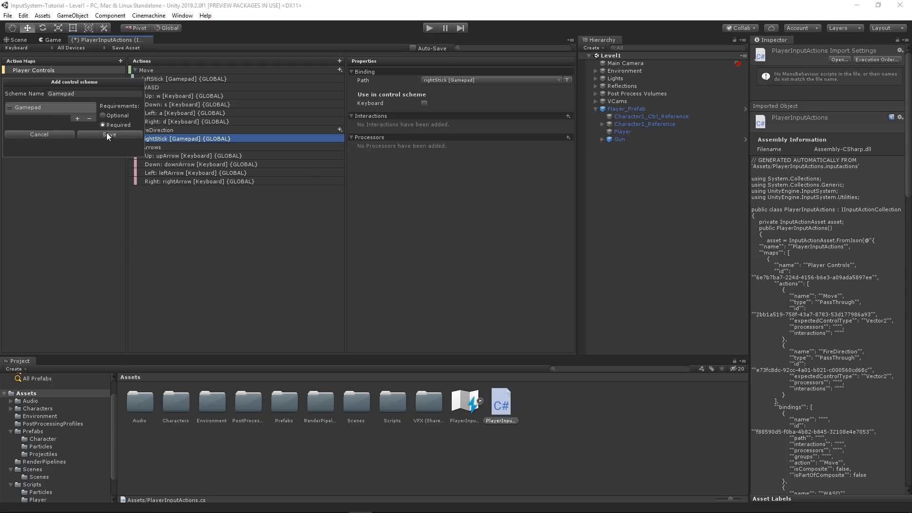
{"action": "left_click", "coordinate": [110, 134]}
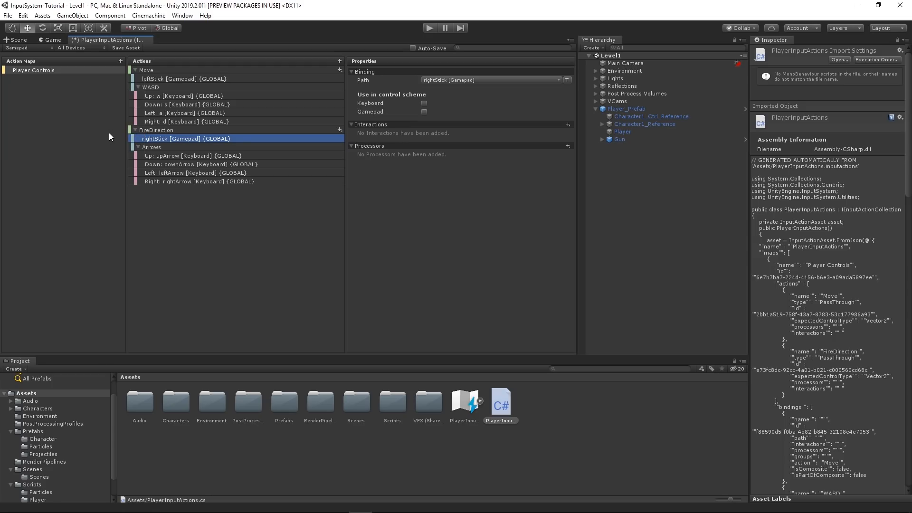
{"action": "mouse_move", "coordinate": [170, 104]}
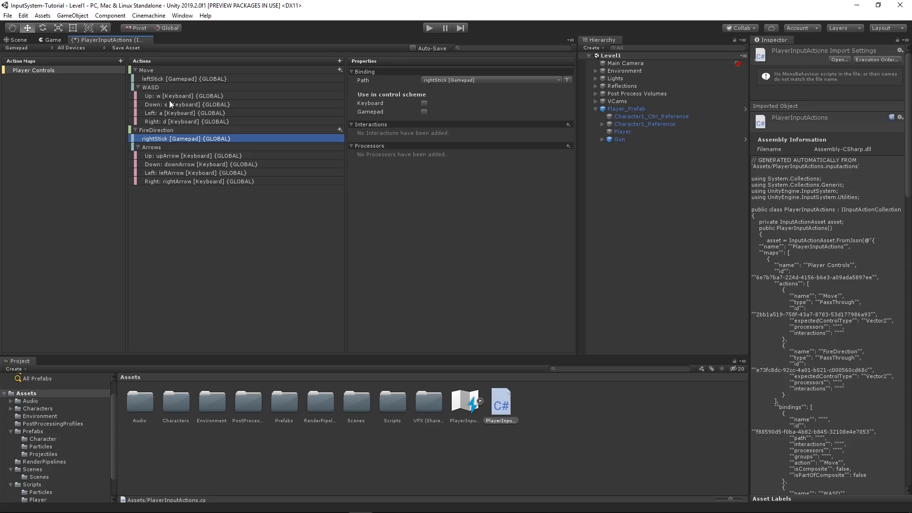
Put the left and right stick bindings in Gamepad and rightArrow in Keyboard.
{"action": "left_click", "coordinate": [186, 78]}
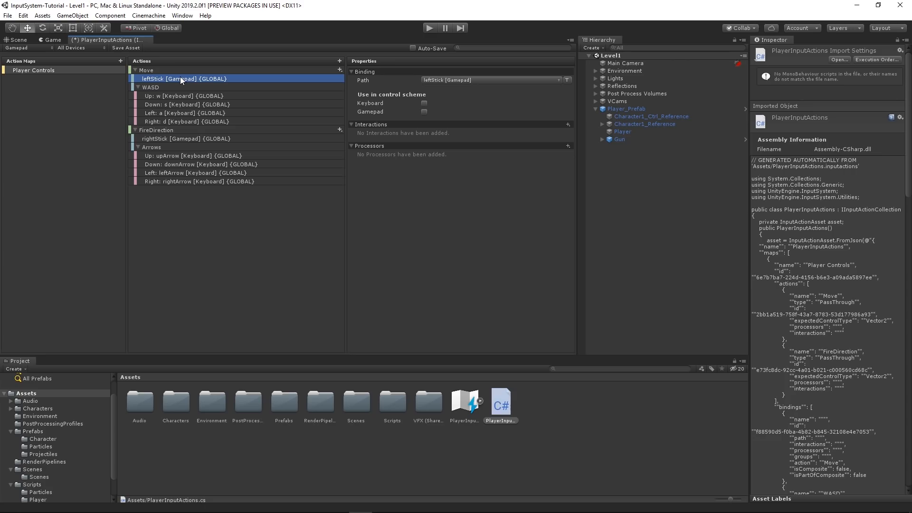
{"action": "left_click", "coordinate": [186, 96]}
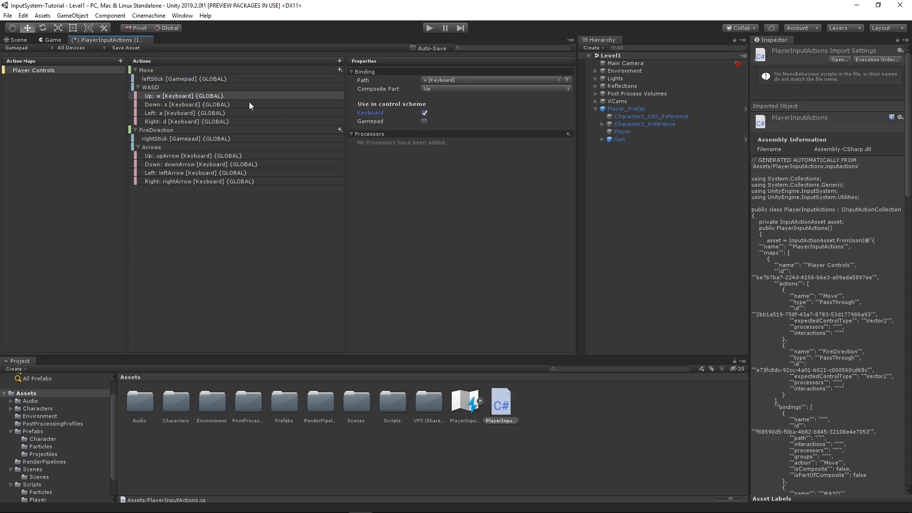
{"action": "left_click", "coordinate": [186, 138]}
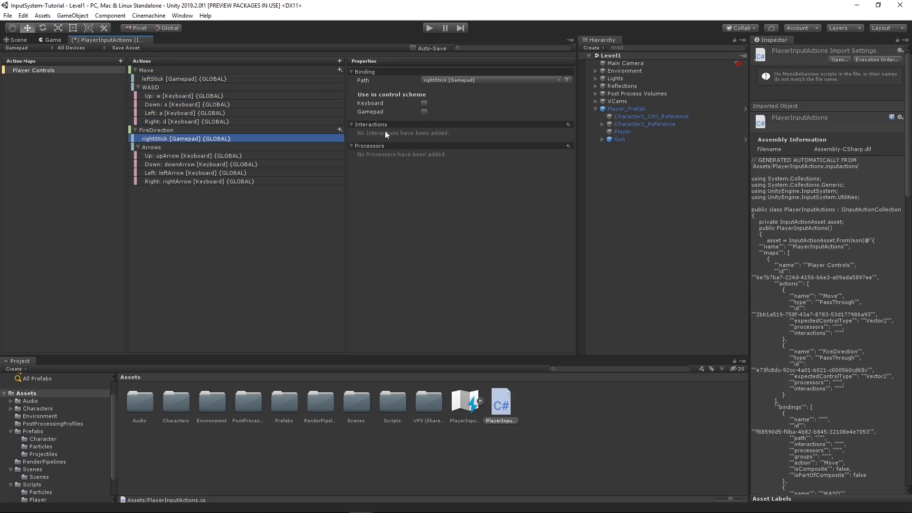
{"action": "left_click", "coordinate": [199, 164]}
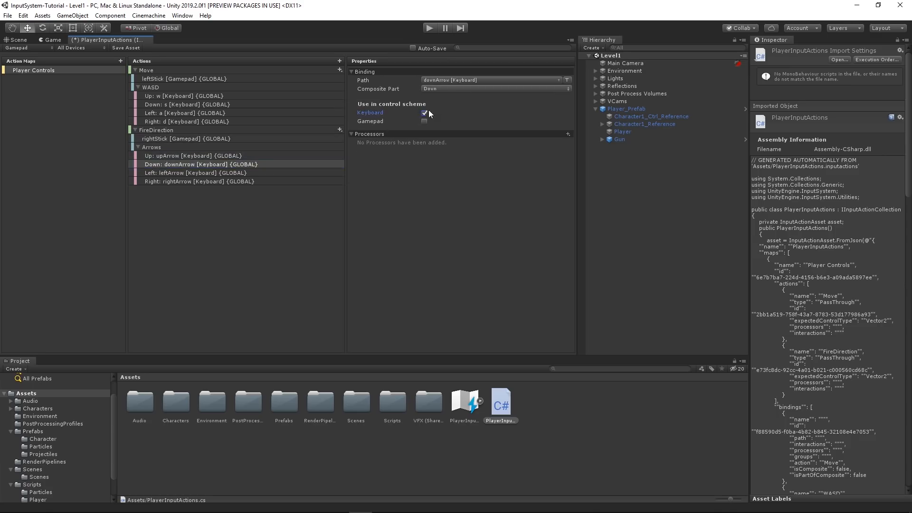
{"action": "left_click", "coordinate": [198, 181]}
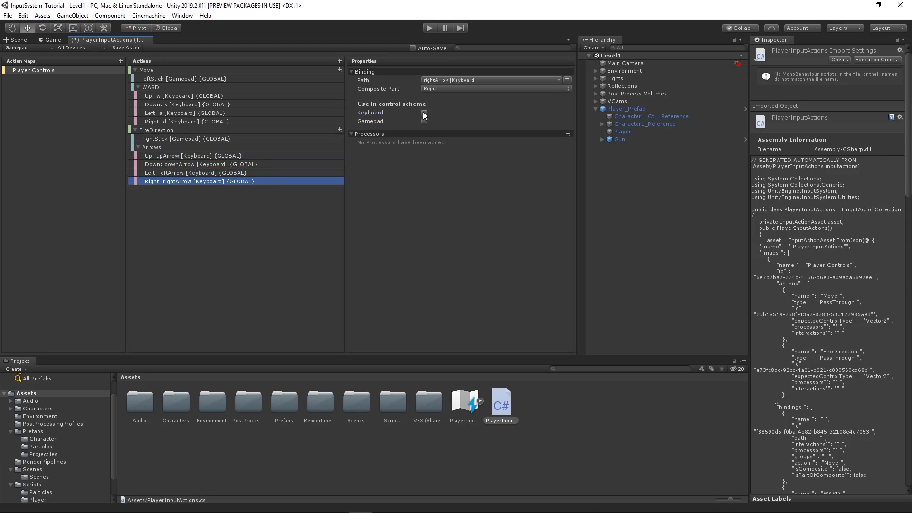
{"action": "left_click", "coordinate": [424, 113]}
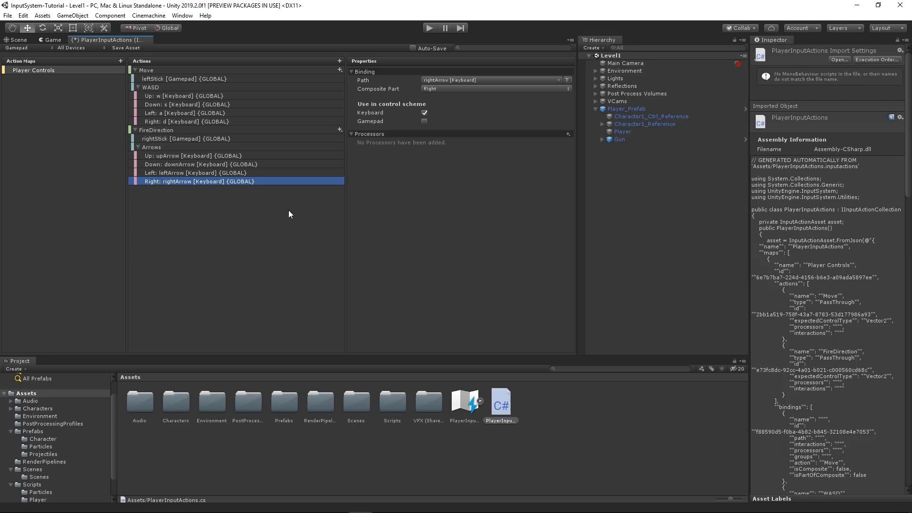
{"action": "mouse_move", "coordinate": [428, 48]}
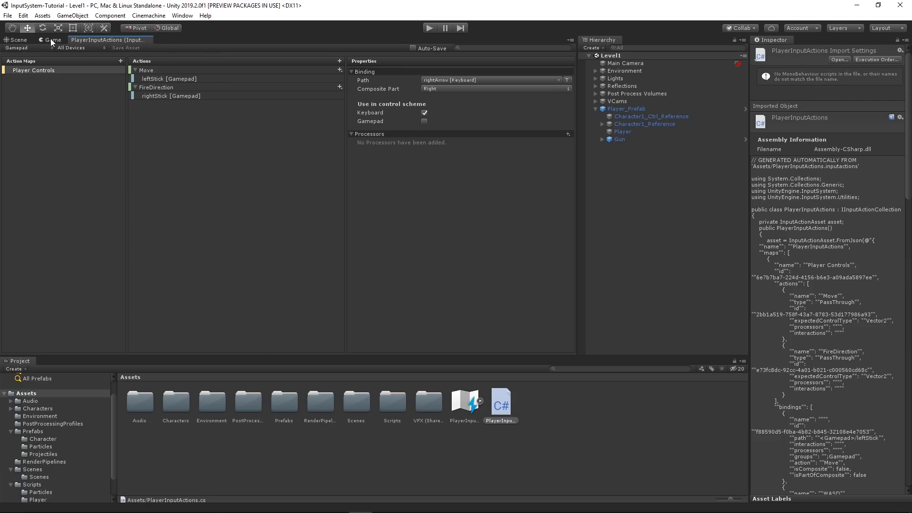
Run a short play test in the Game view with the new bindings, then stop it.
{"action": "left_click", "coordinate": [52, 40]}
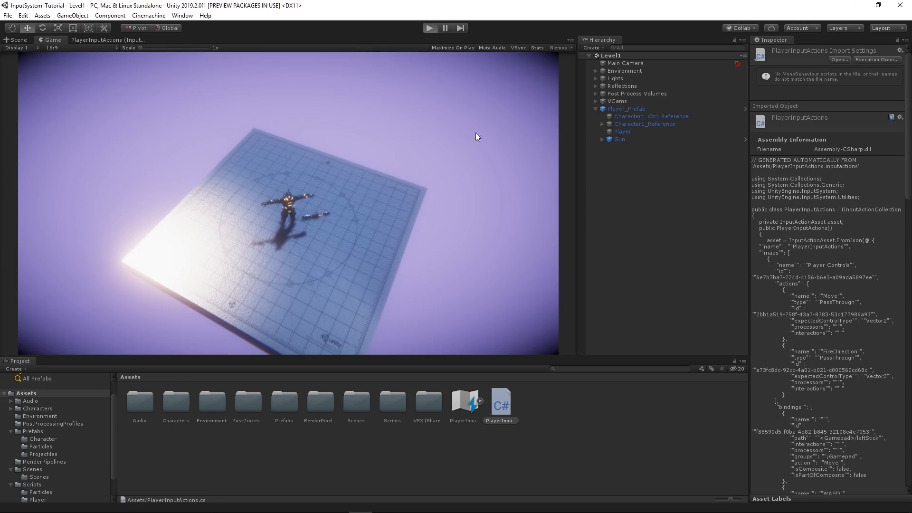
{"action": "left_click", "coordinate": [429, 28]}
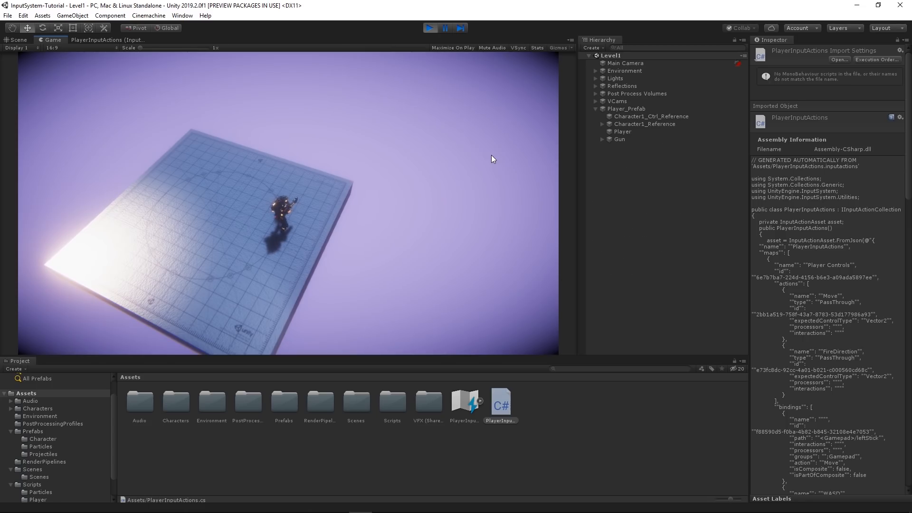
{"action": "left_click", "coordinate": [429, 28]}
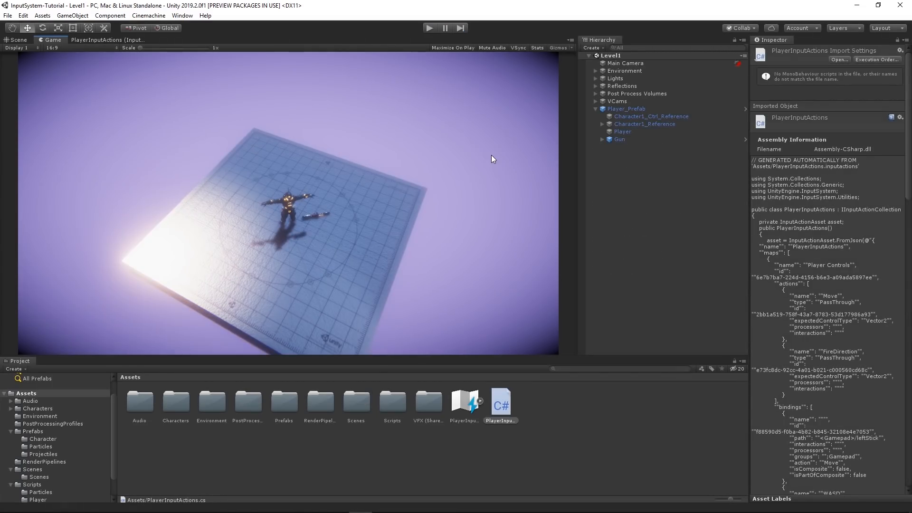